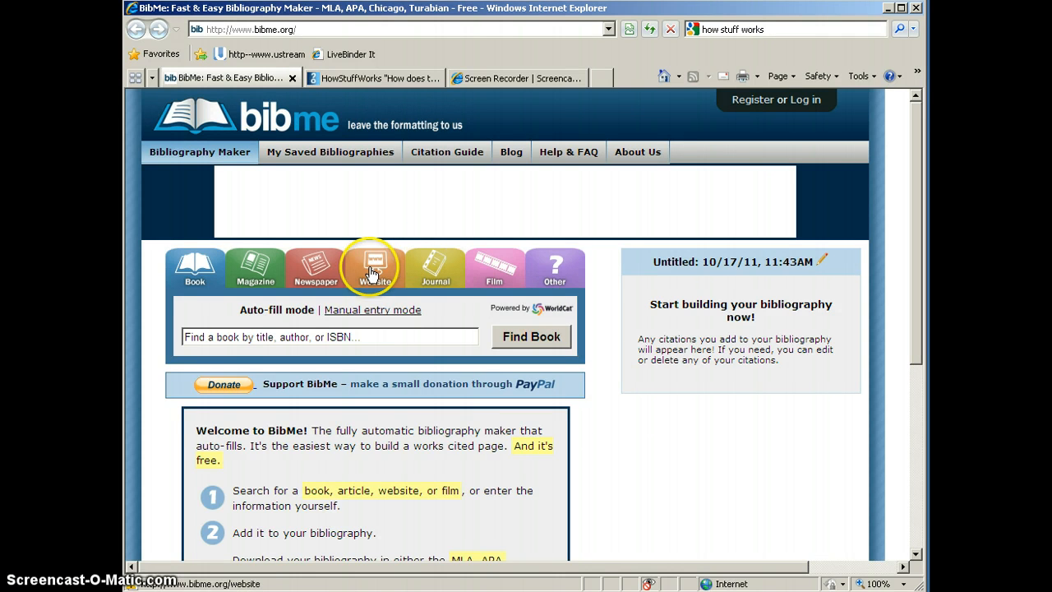
# Choose a website source and copy the HowStuffWorks 'How the Internet works' article's URL for the citation.
pyautogui.click(374, 266)
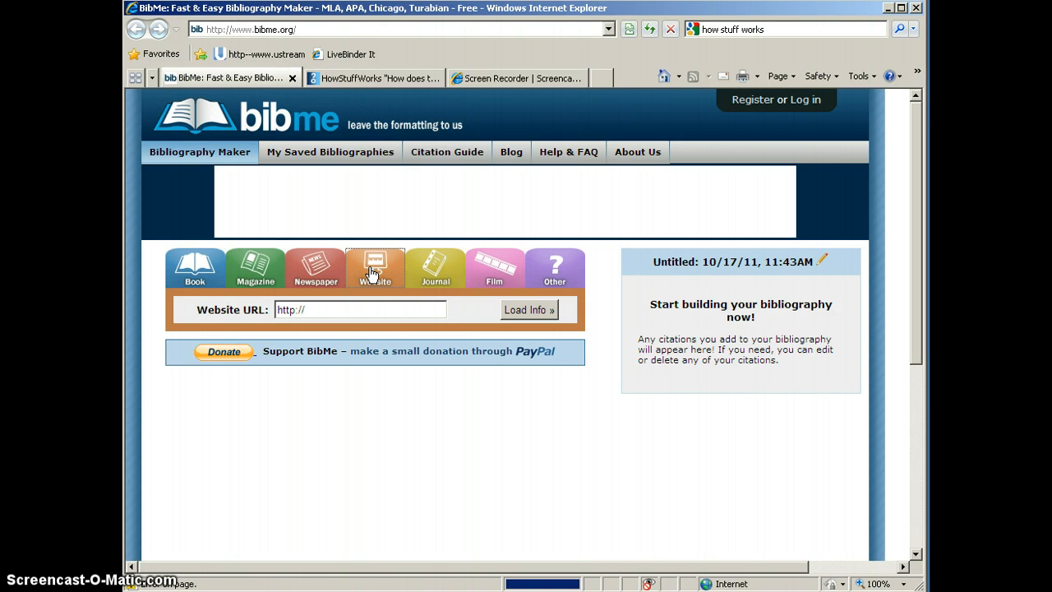
pyautogui.moveTo(239, 337)
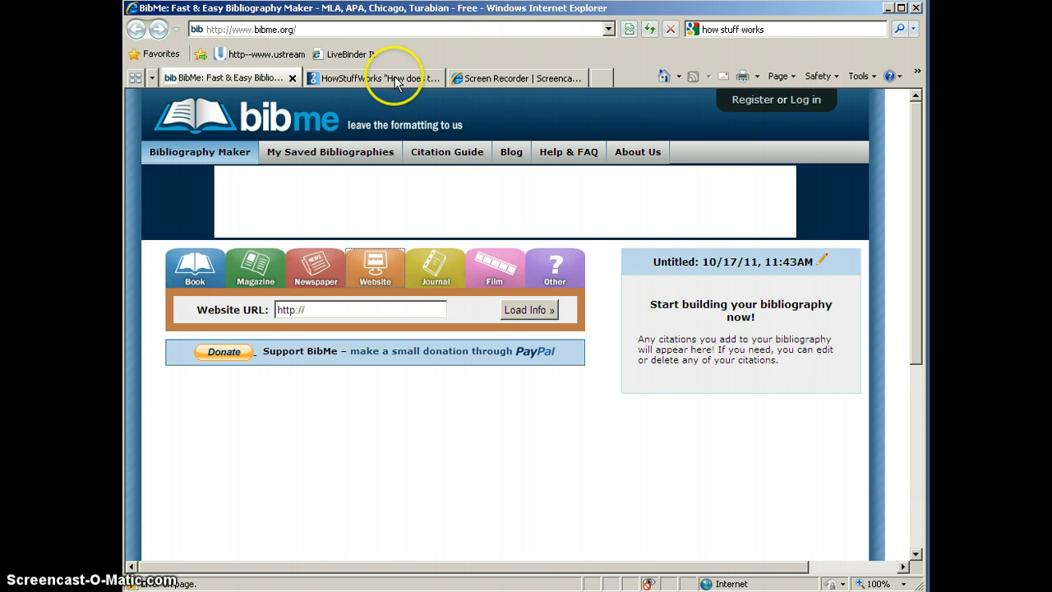
pyautogui.click(375, 77)
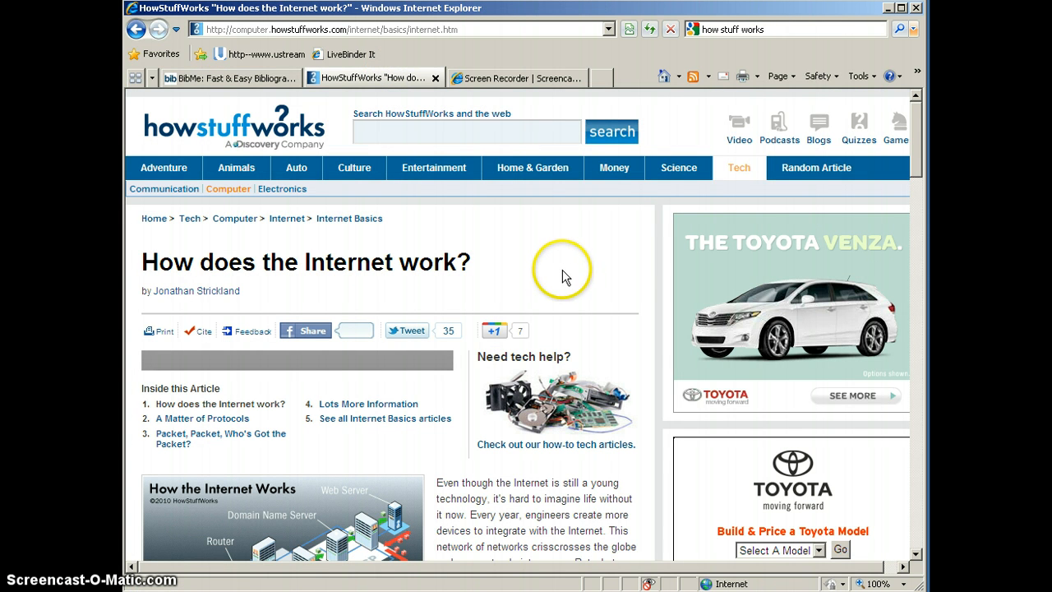
pyautogui.moveTo(579, 276)
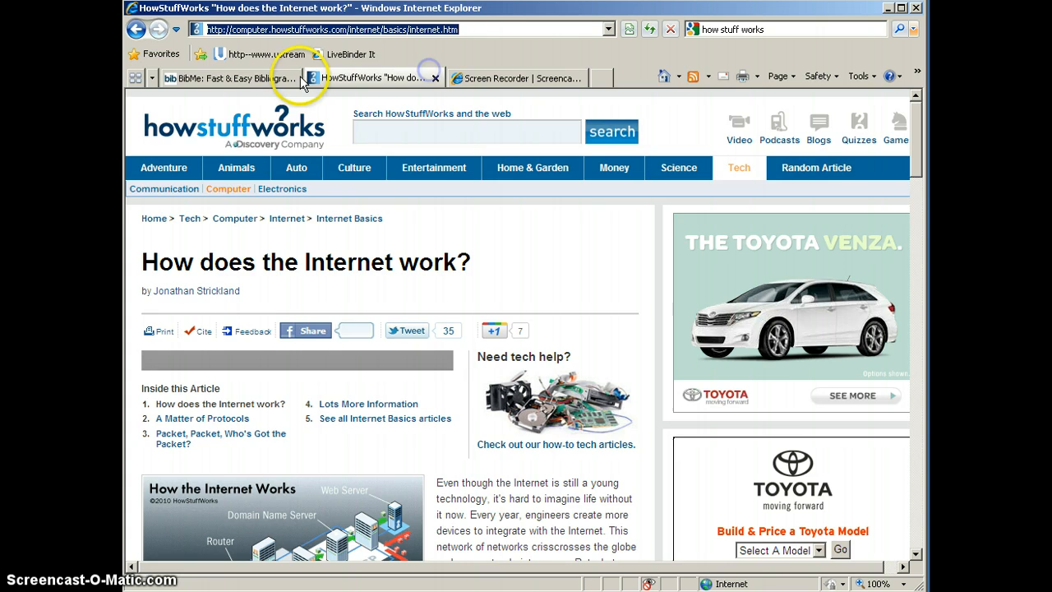
pyautogui.click(222, 77)
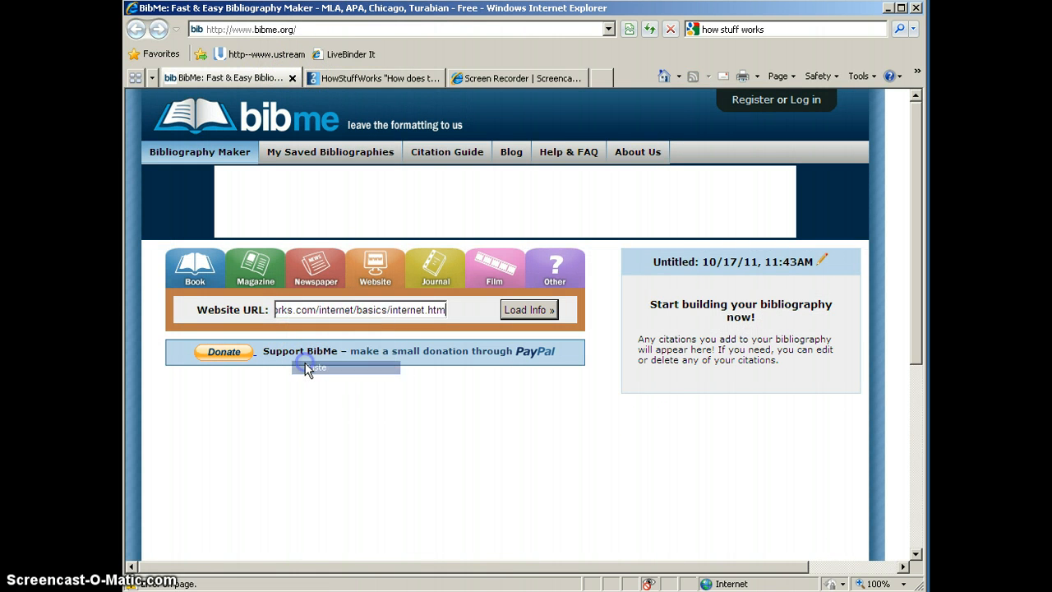
# Load the article's details — page title, site title, access date, author Jonathan Strickland — and pause the sidebar video ad.
pyautogui.click(529, 309)
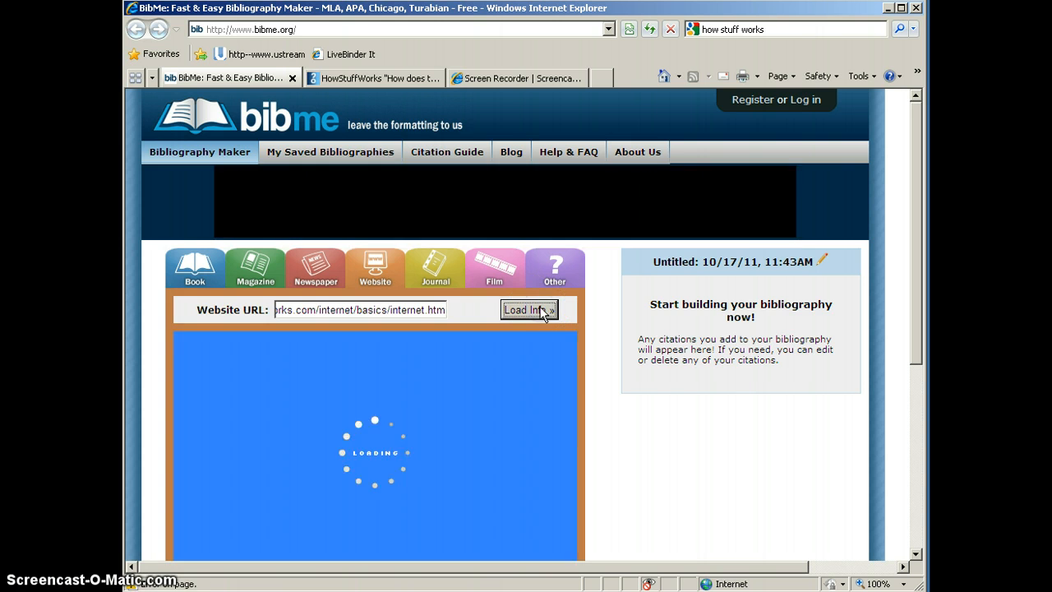
pyautogui.click(529, 309)
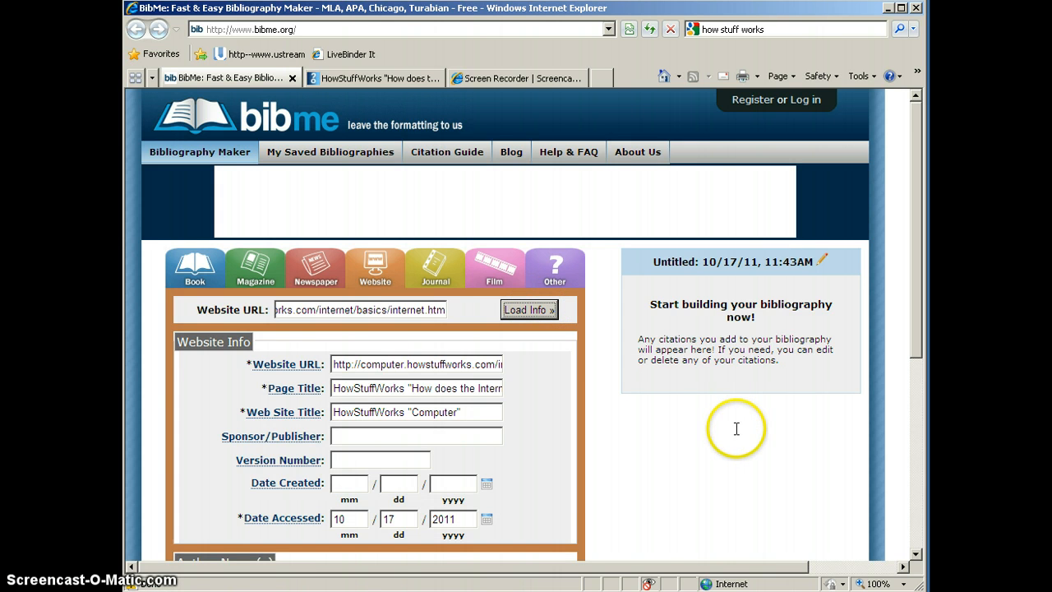
pyautogui.moveTo(799, 451)
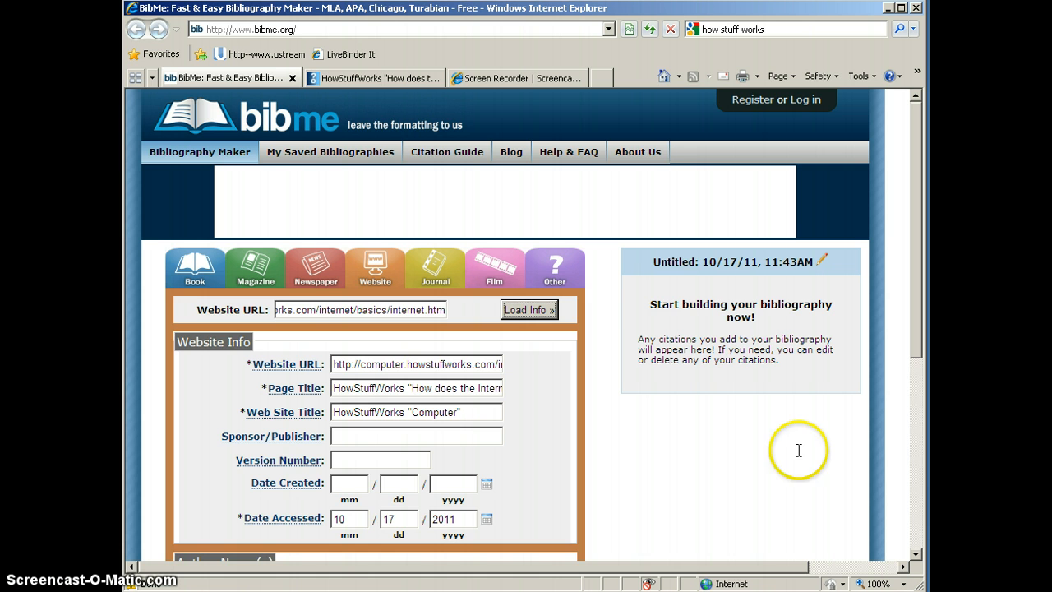
pyautogui.scroll(-3)
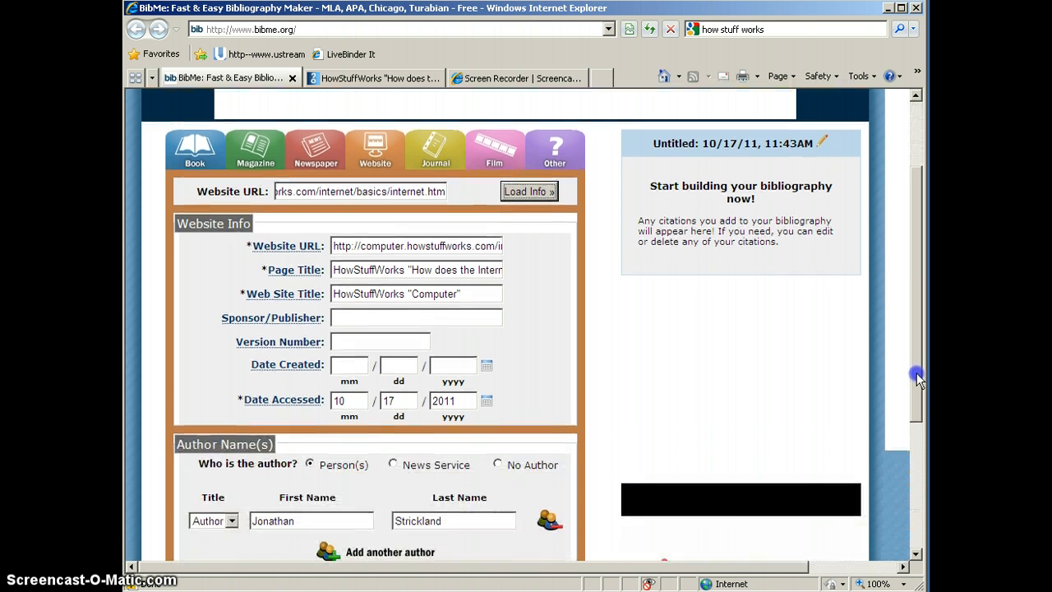
pyautogui.scroll(-3)
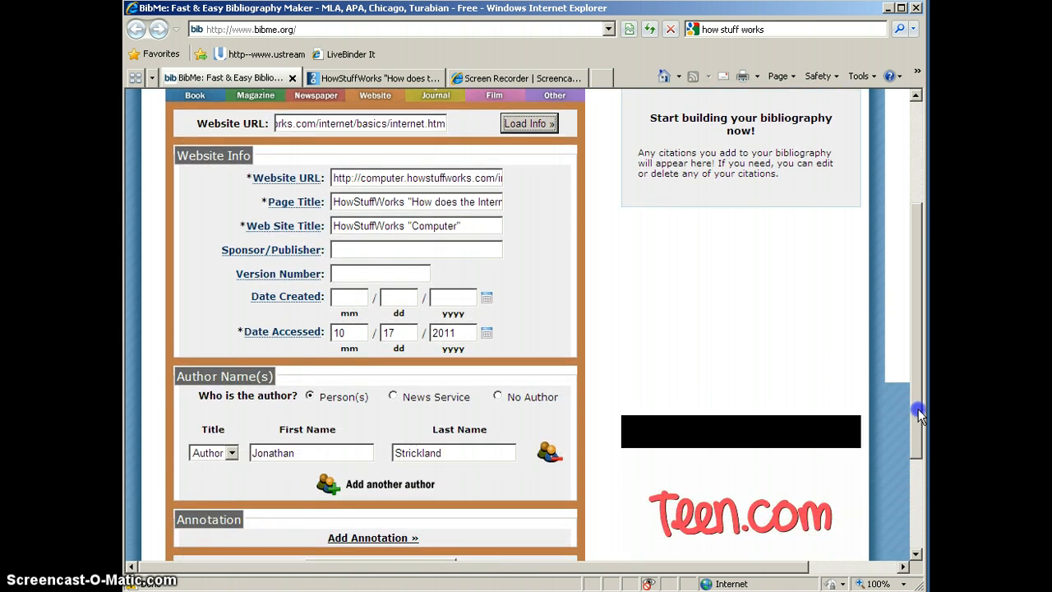
pyautogui.scroll(-3)
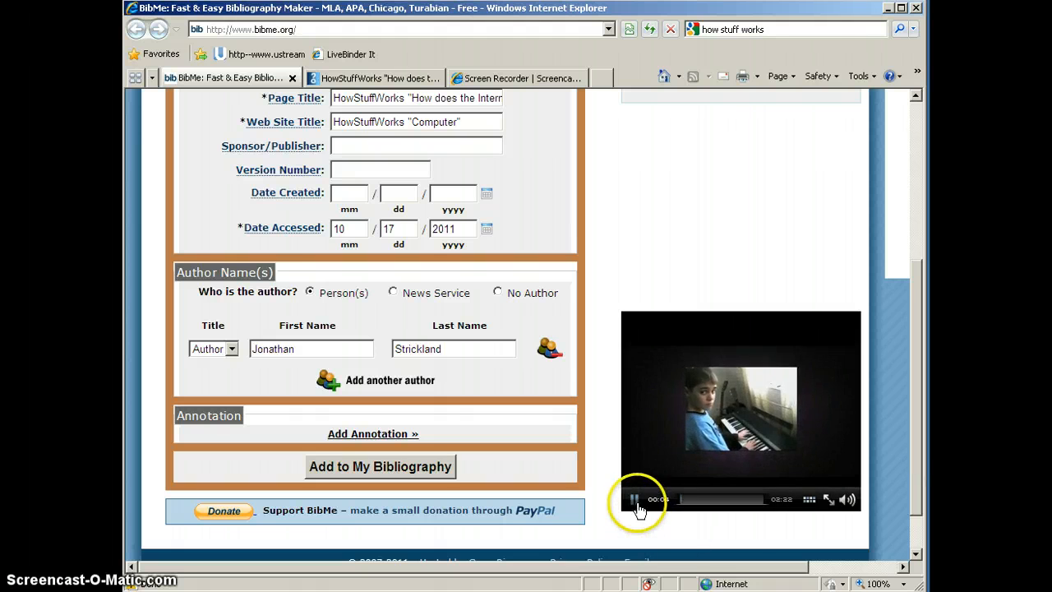
pyautogui.click(635, 500)
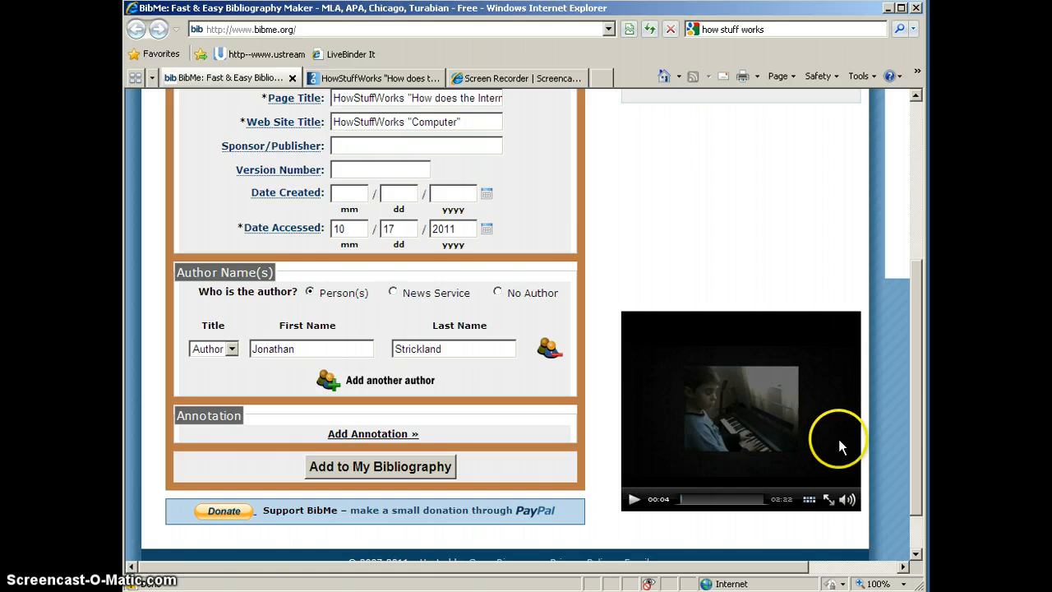
pyautogui.moveTo(924, 461)
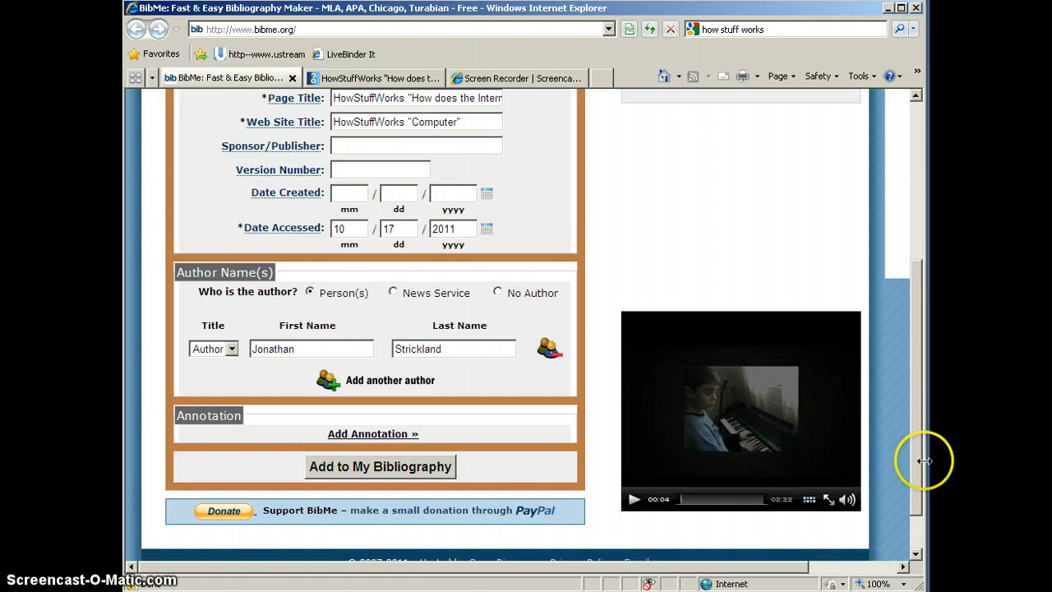
pyautogui.moveTo(917, 434)
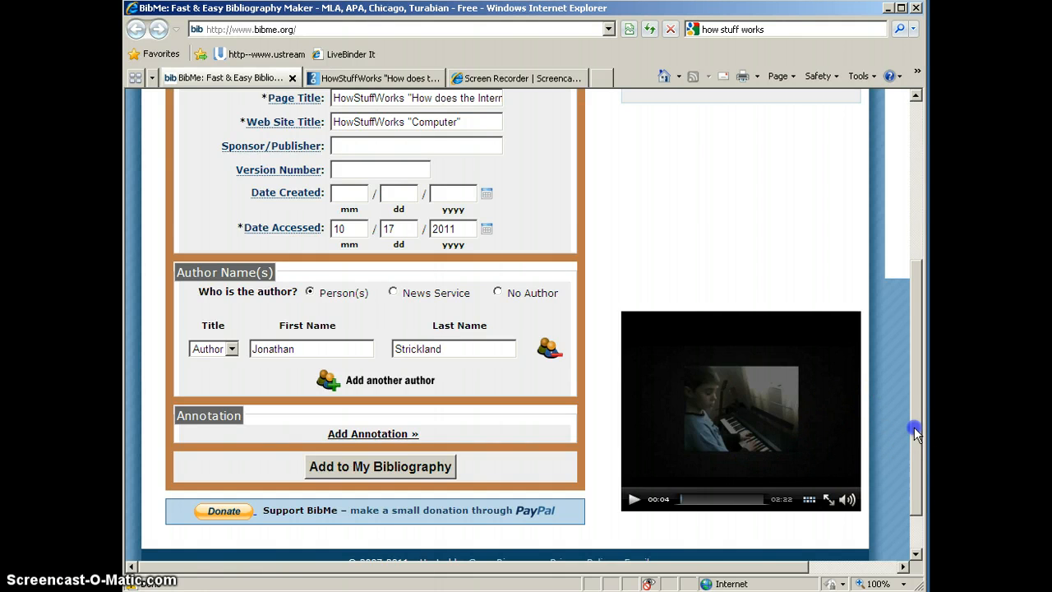
pyautogui.scroll(3)
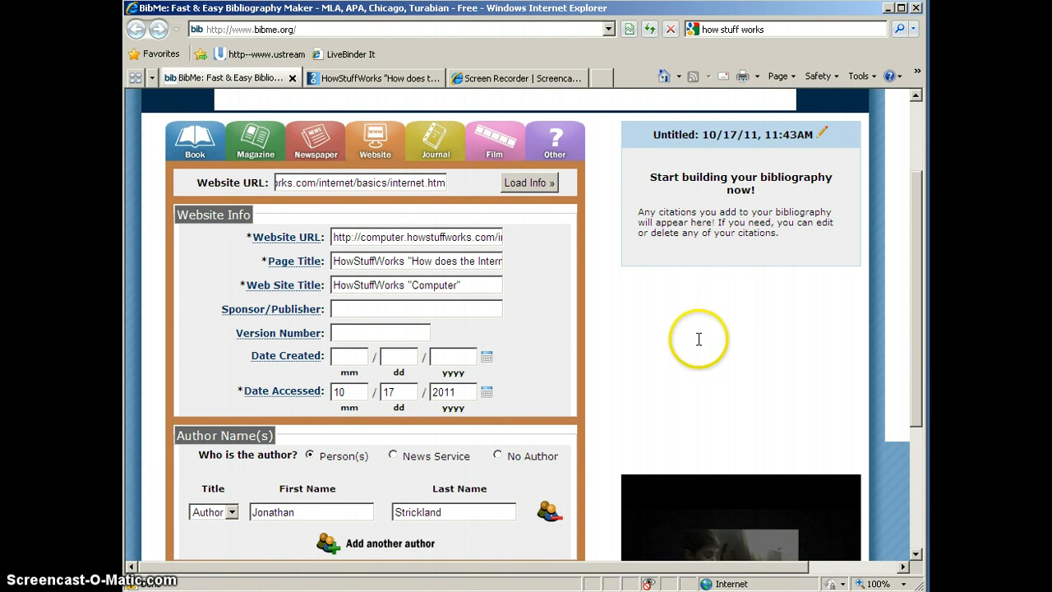
pyautogui.moveTo(226, 244)
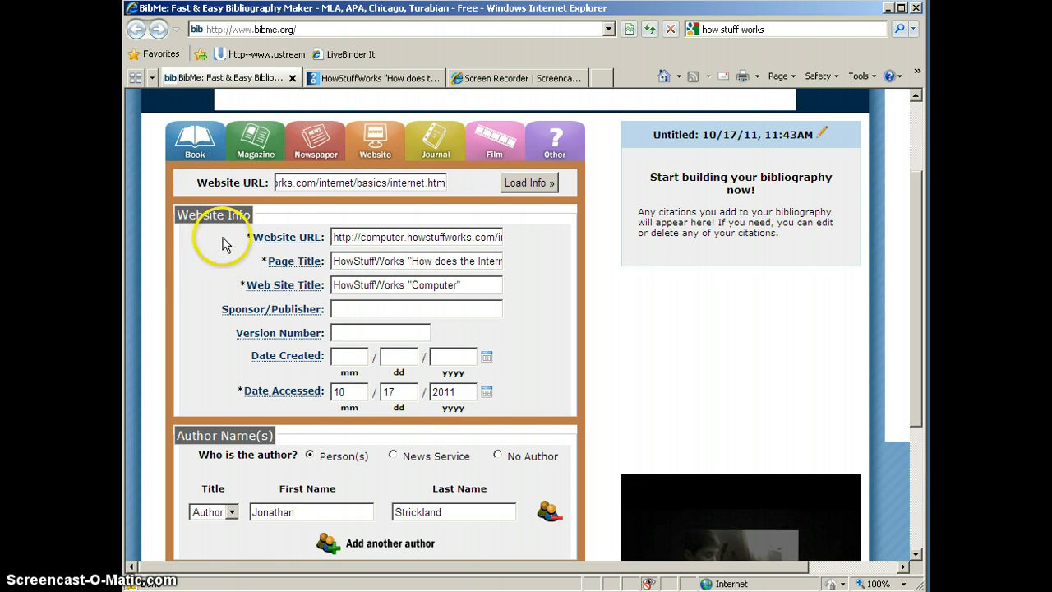
pyautogui.moveTo(240, 245)
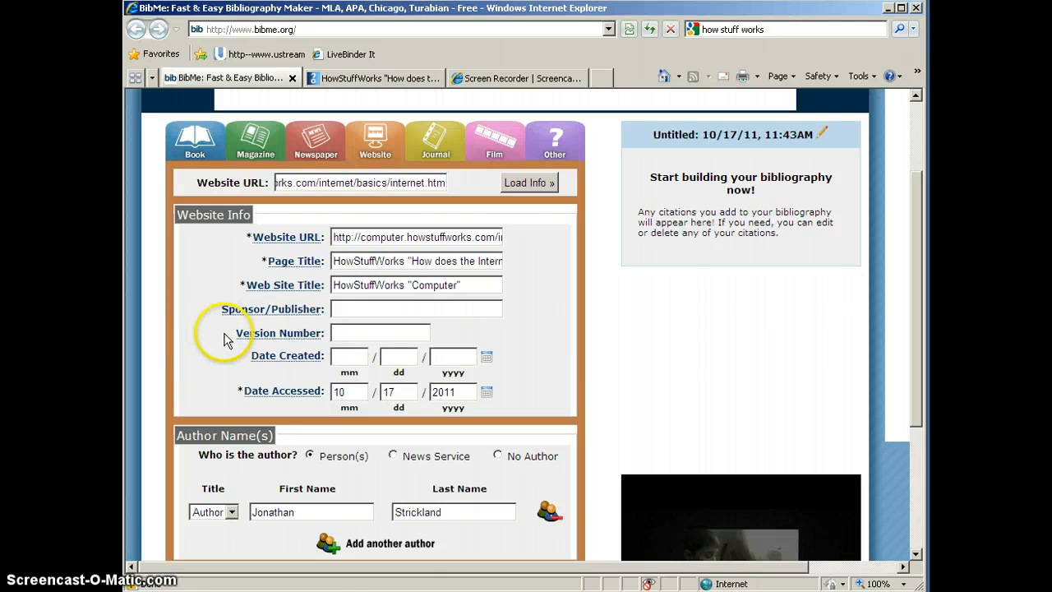
pyautogui.moveTo(203, 344)
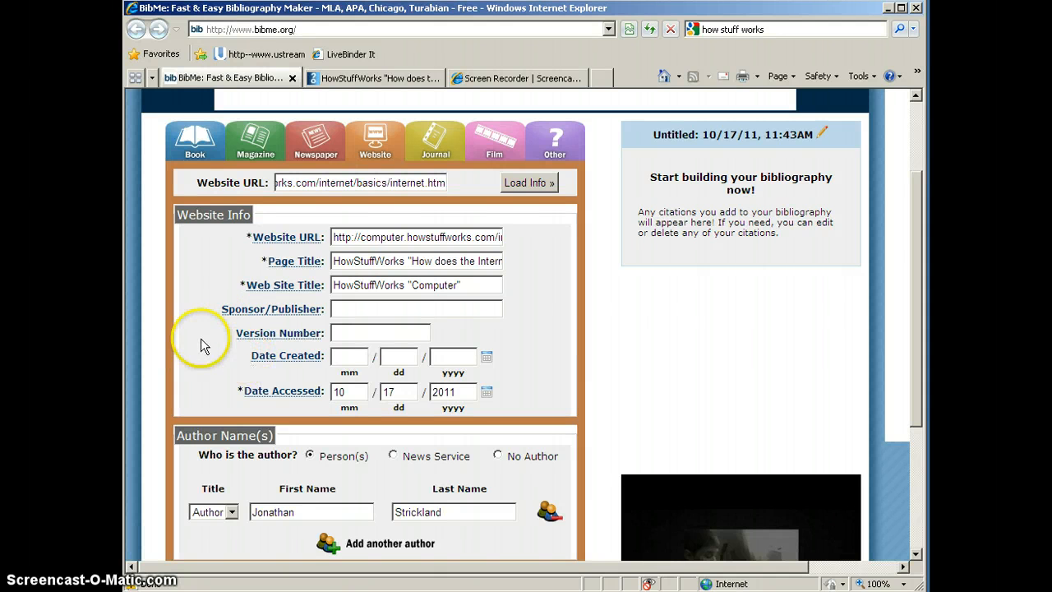
pyautogui.moveTo(187, 326)
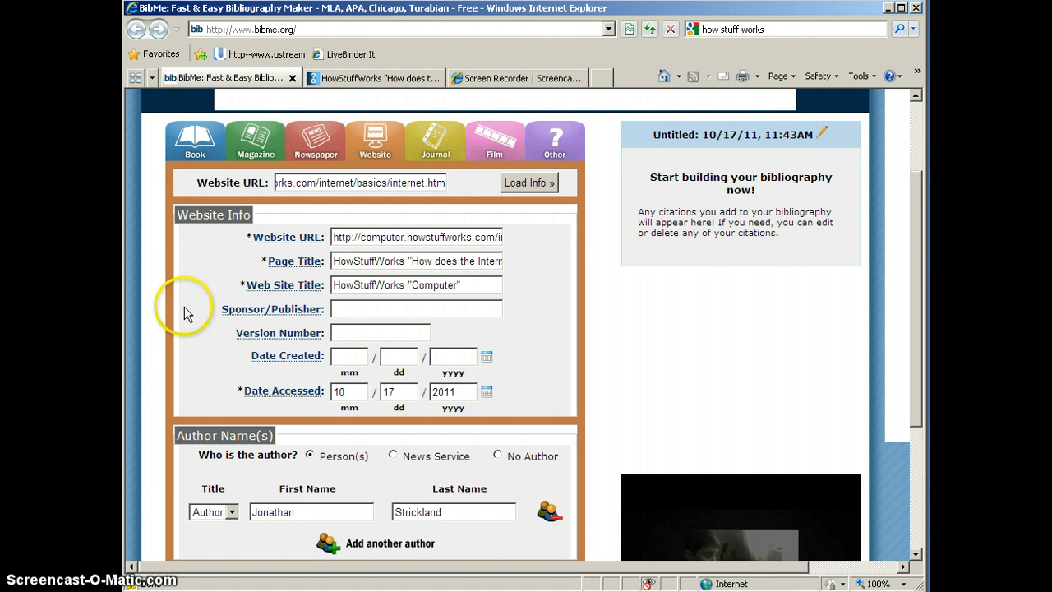
pyautogui.moveTo(186, 307)
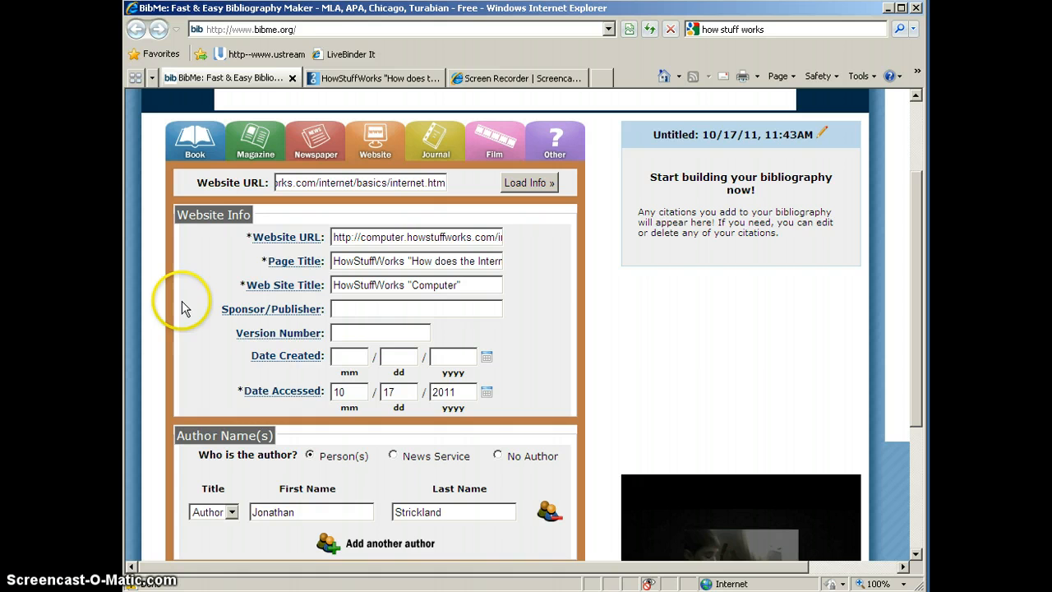
pyautogui.moveTo(243, 250)
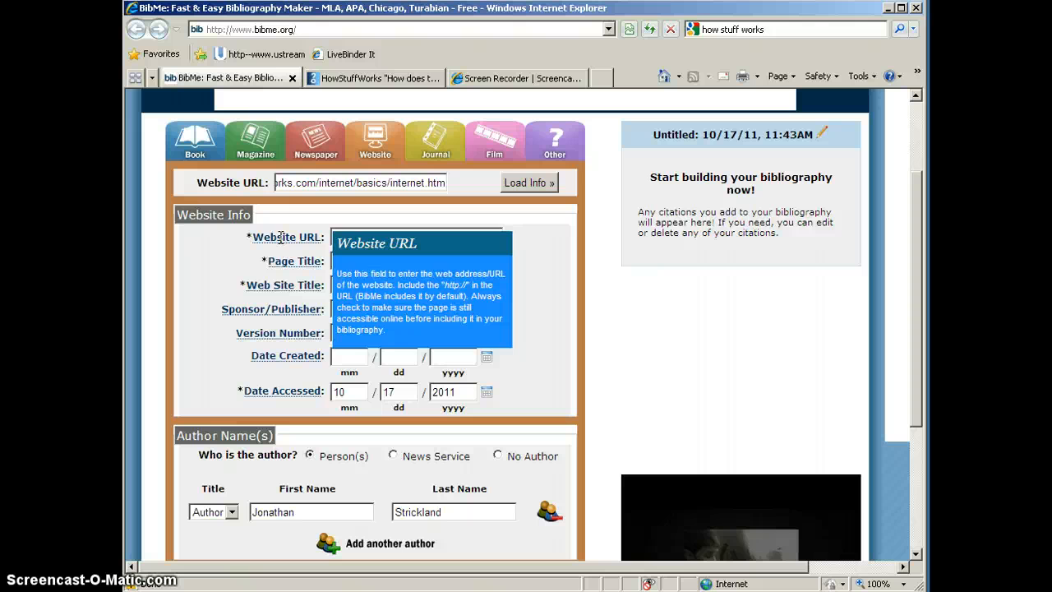
pyautogui.click(529, 183)
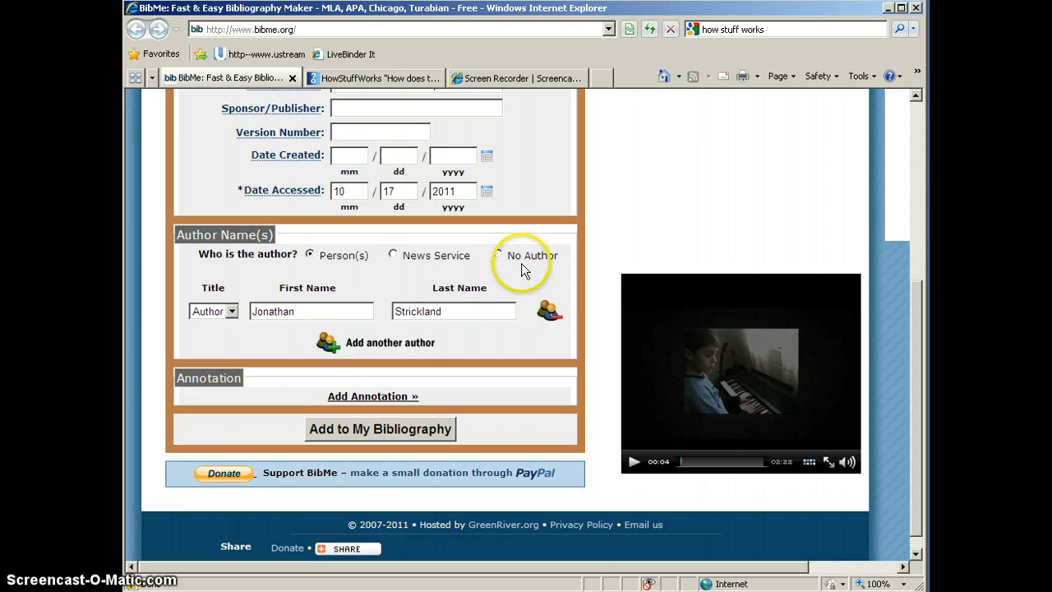
pyautogui.moveTo(543, 271)
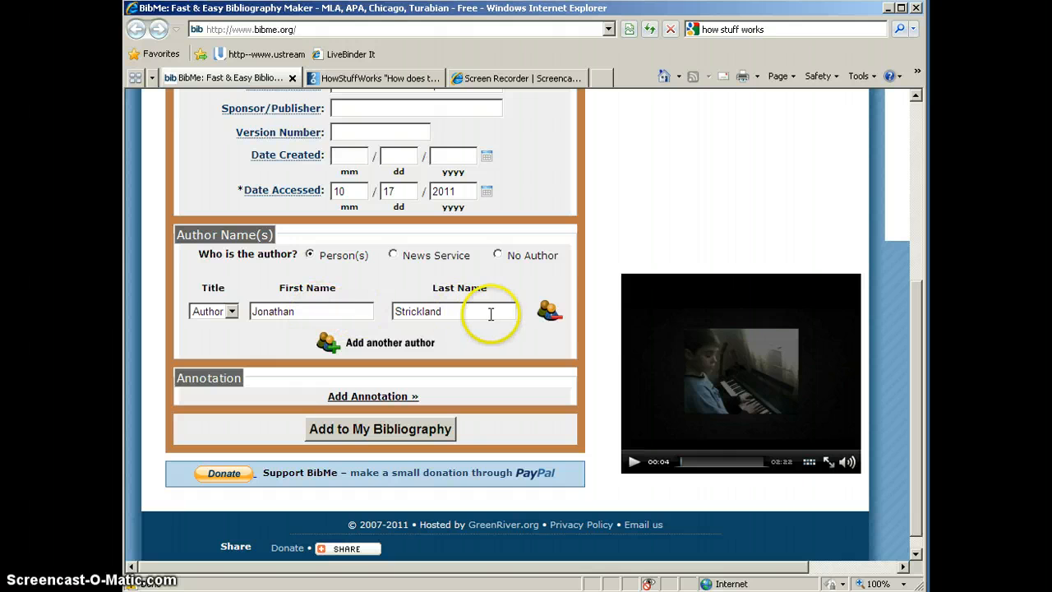
pyautogui.moveTo(468, 345)
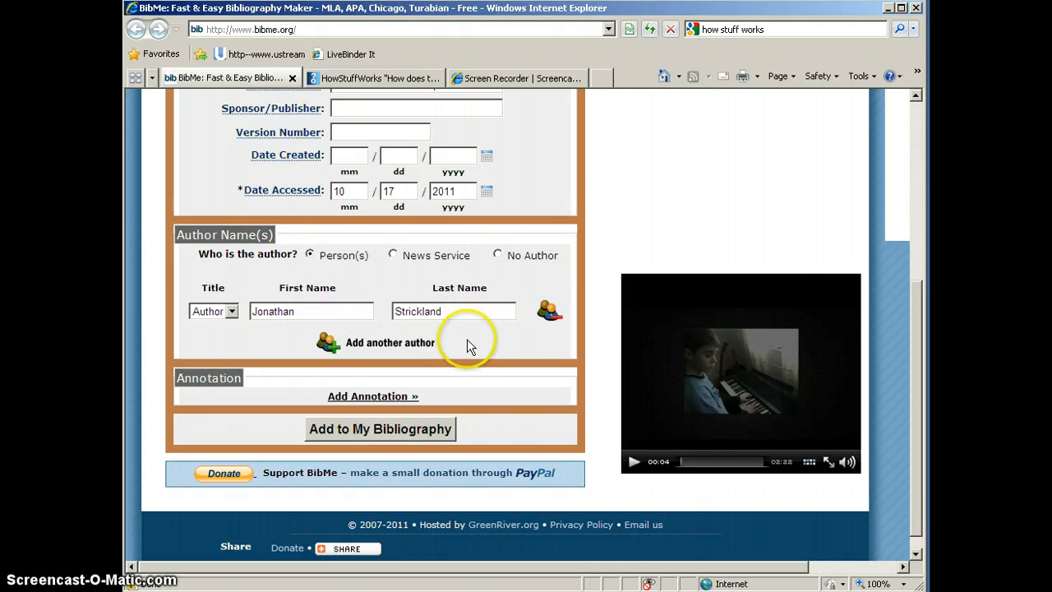
pyautogui.moveTo(506, 370)
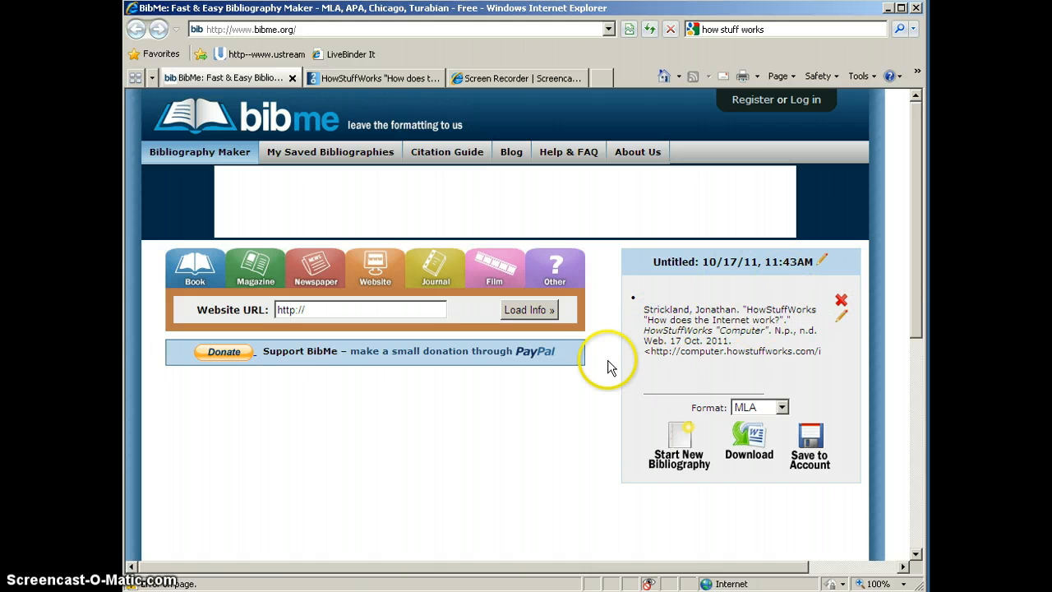
pyautogui.moveTo(605, 371)
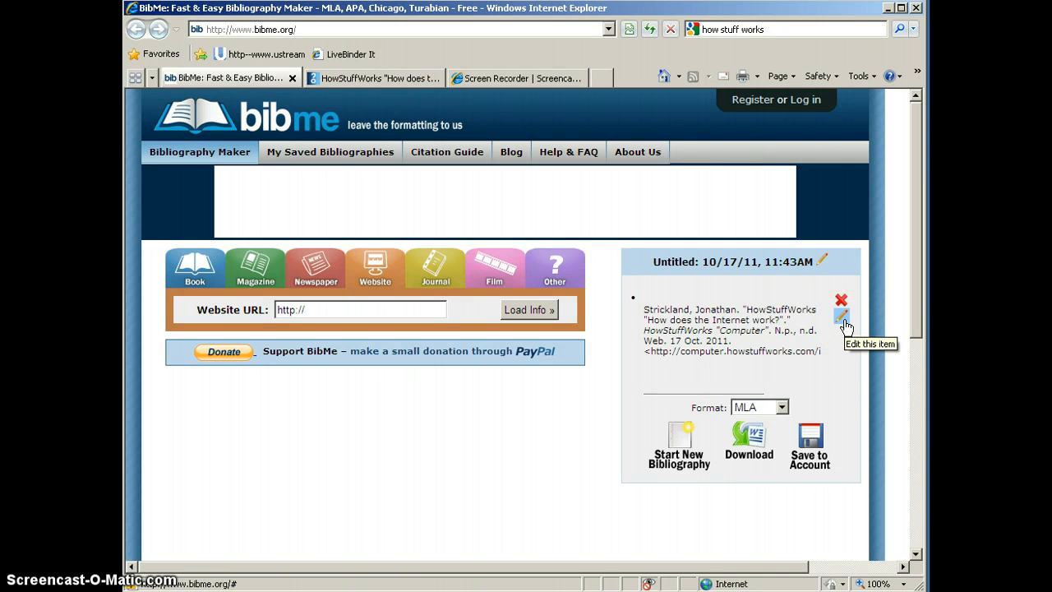
pyautogui.moveTo(840, 299)
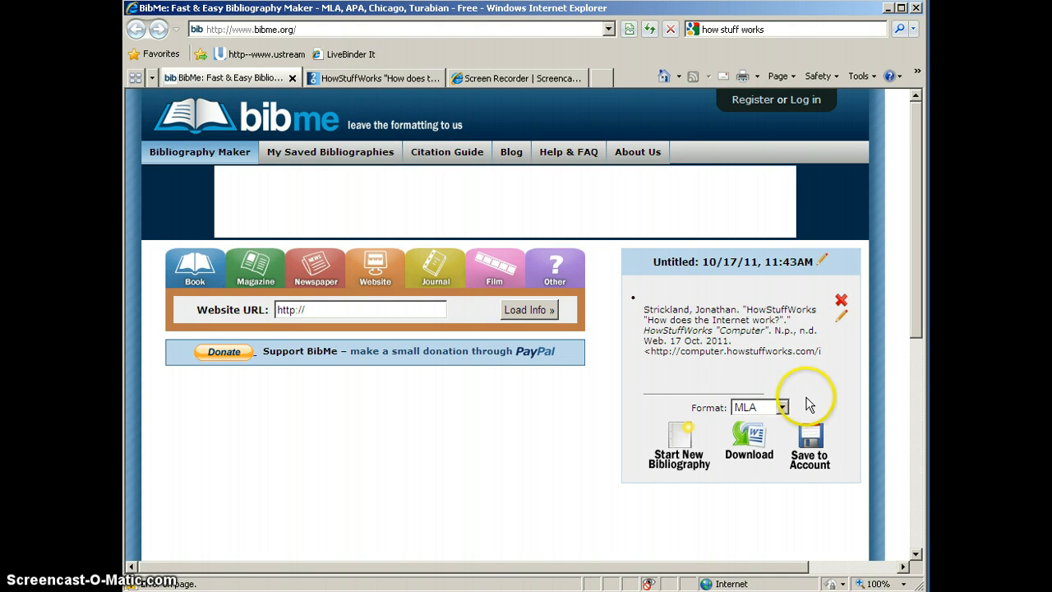
pyautogui.click(781, 407)
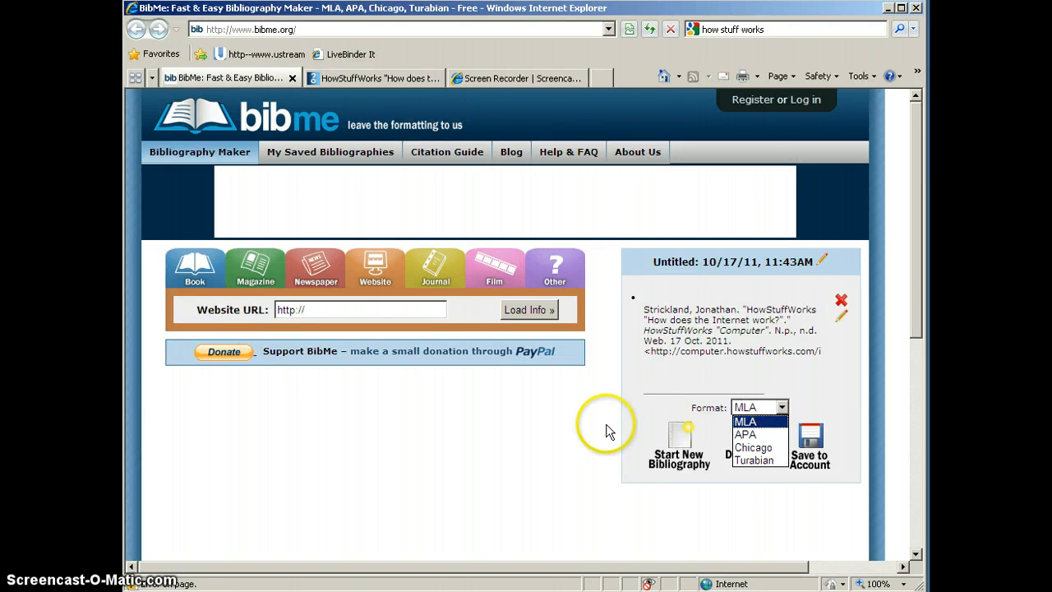
pyautogui.click(756, 408)
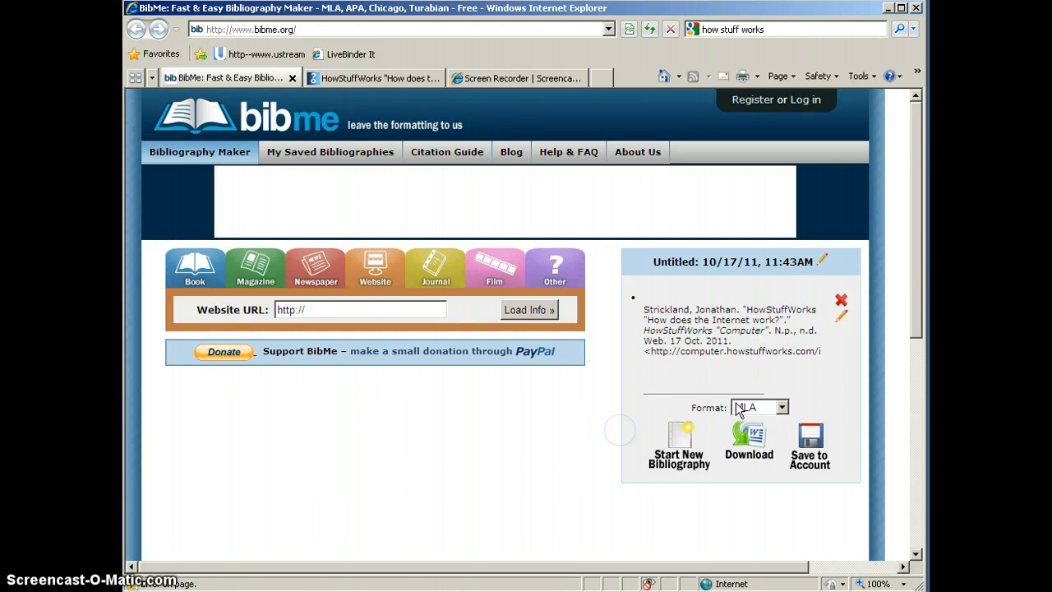
pyautogui.click(783, 408)
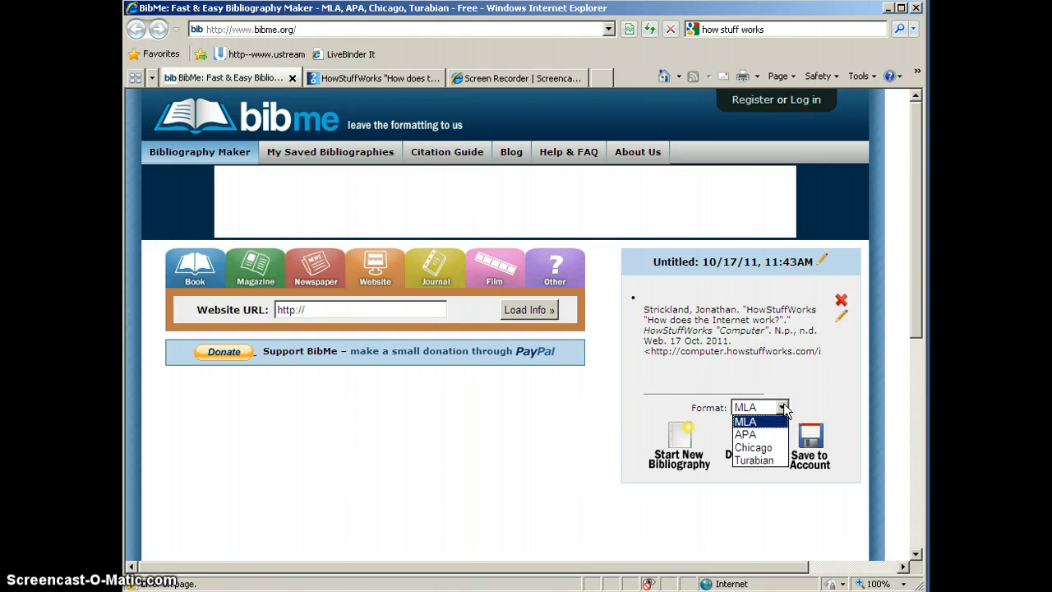
pyautogui.click(747, 421)
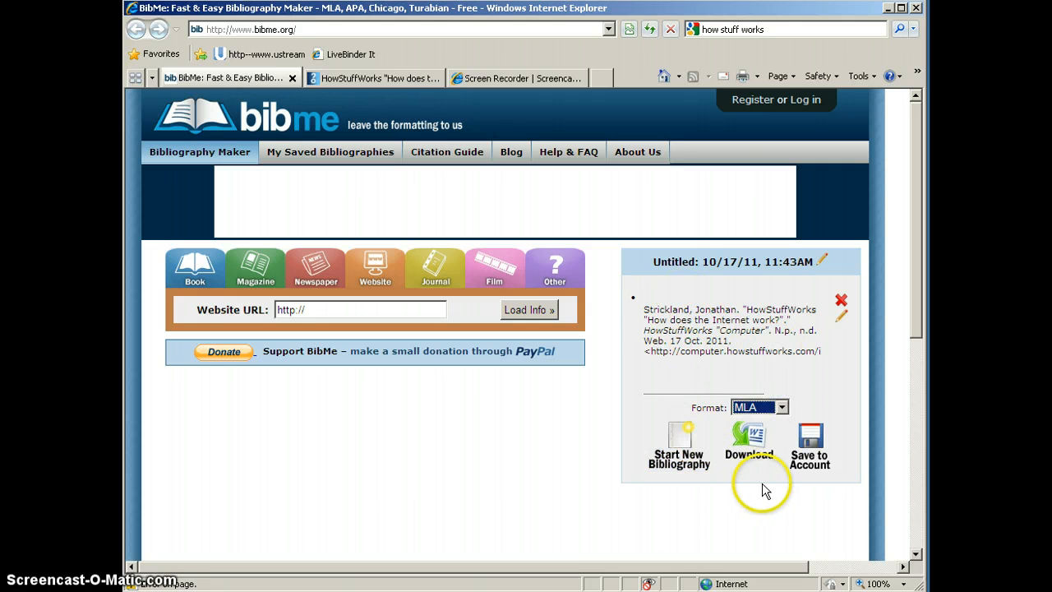
pyautogui.moveTo(748, 441)
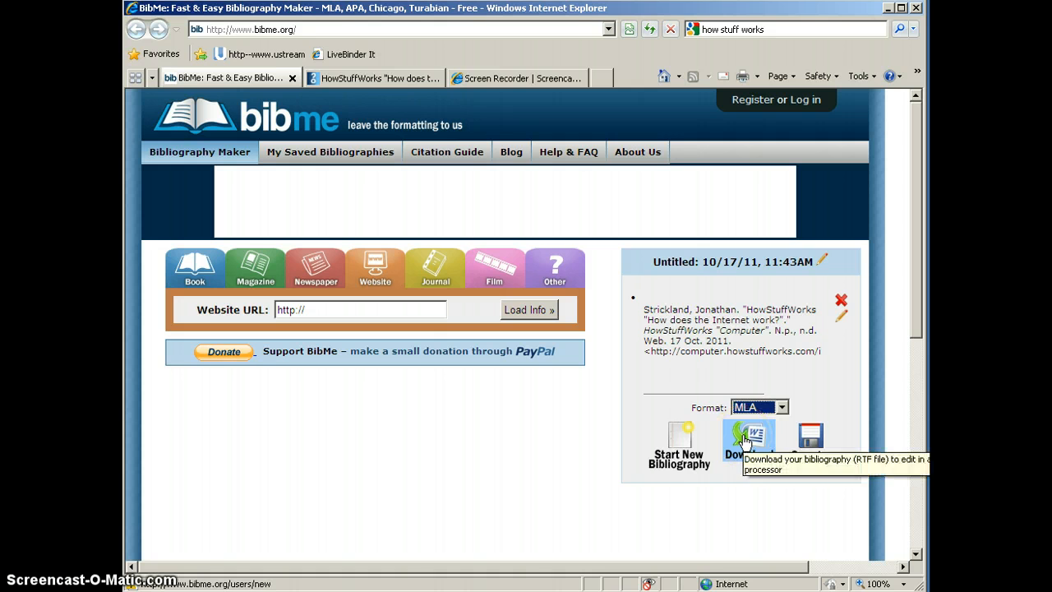
pyautogui.moveTo(809, 444)
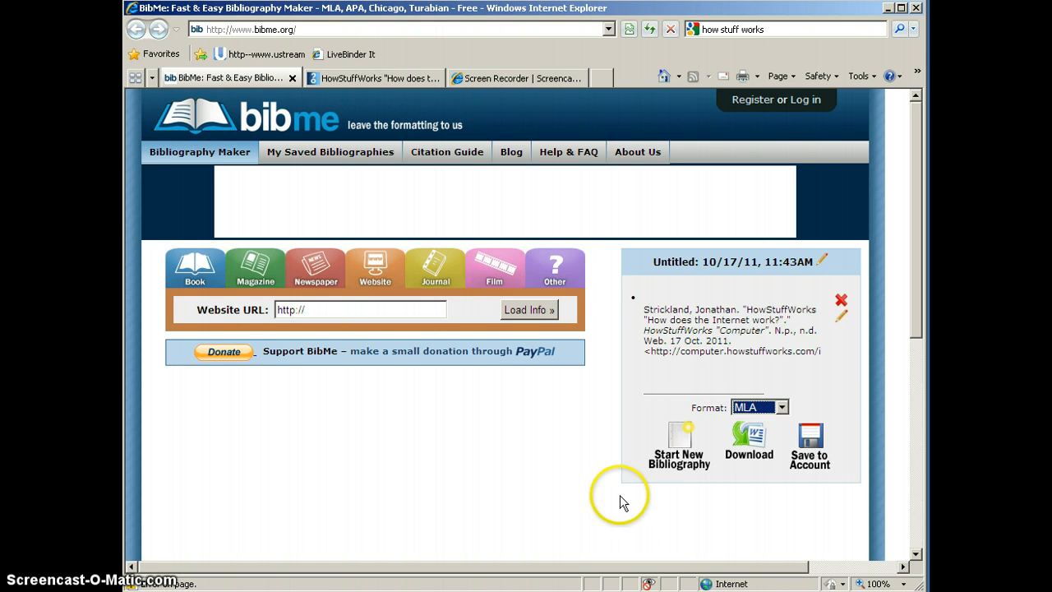
pyautogui.moveTo(787, 119)
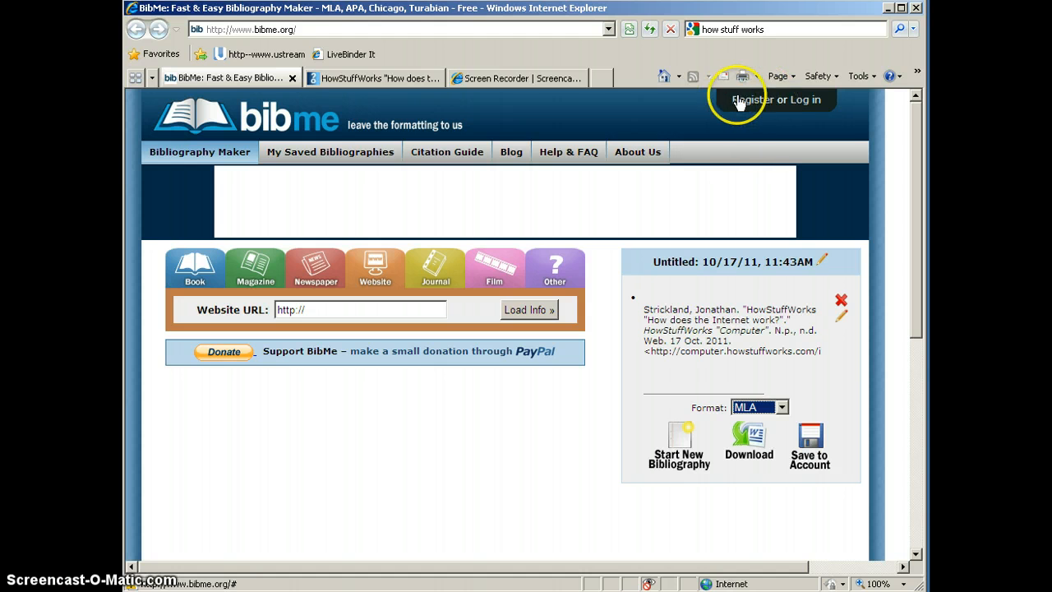
pyautogui.moveTo(749, 100)
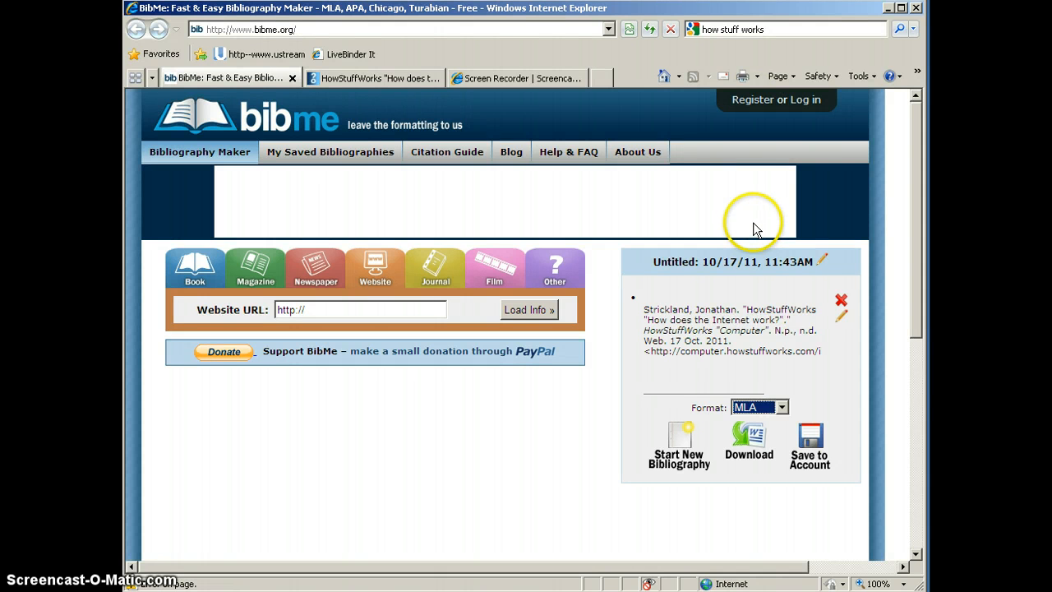
pyautogui.moveTo(755, 228)
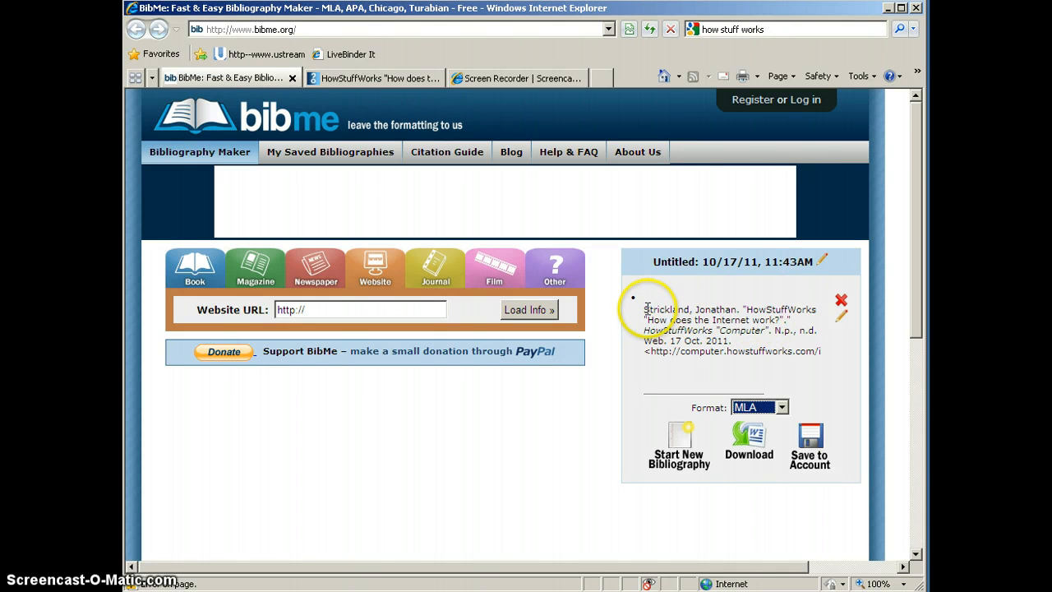
pyautogui.moveTo(644, 310); pyautogui.dragTo(820, 350)
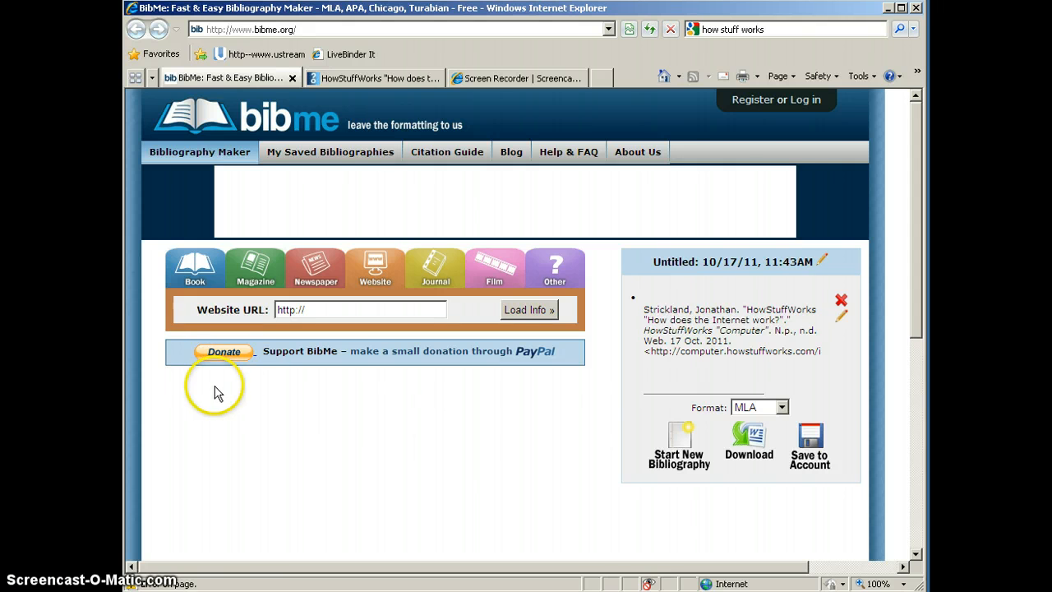
# Search books for 'Grapes of Wrath', returning editions including the 1939 Viking Press one.
pyautogui.click(194, 266)
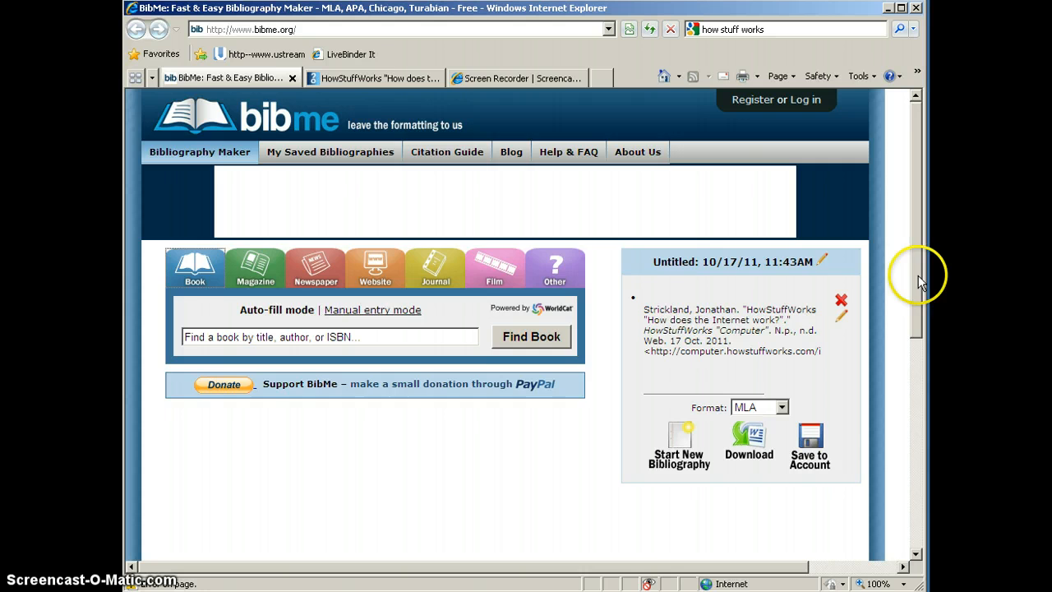
pyautogui.scroll(-3)
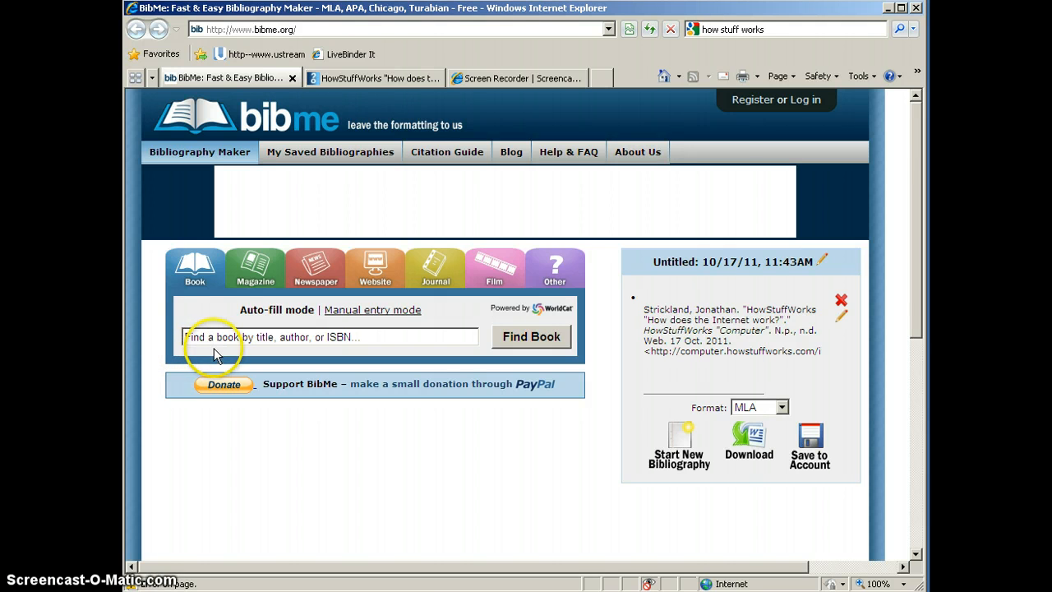
pyautogui.moveTo(311, 352)
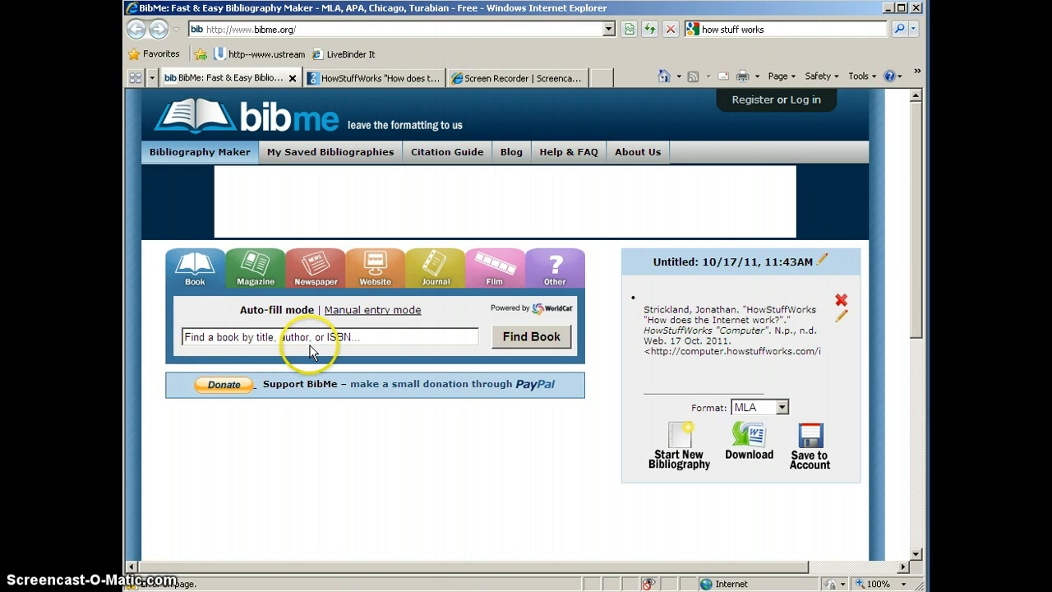
pyautogui.click(328, 337)
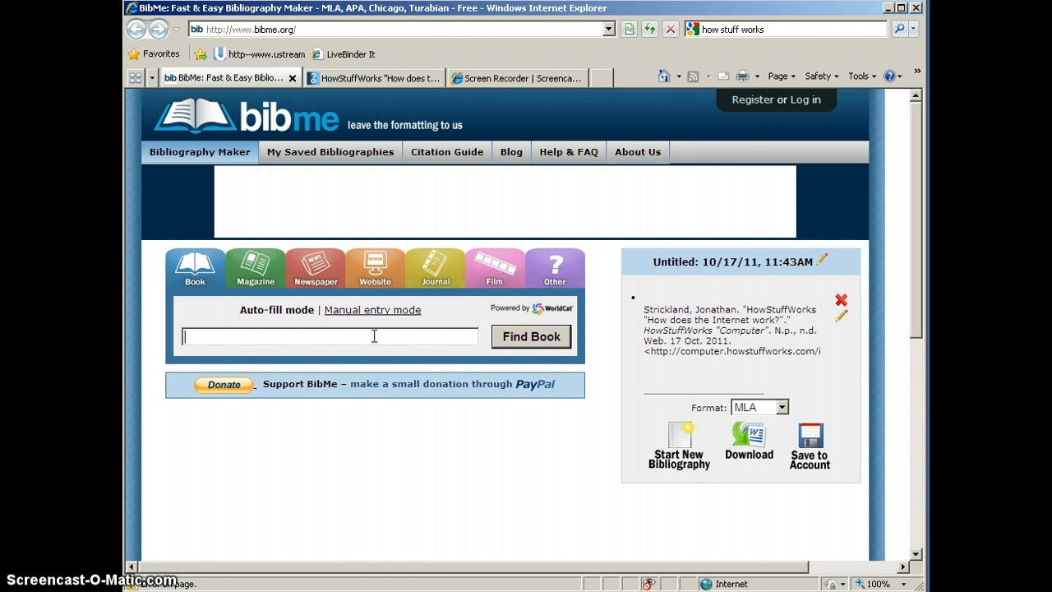
pyautogui.write('Grapes of')
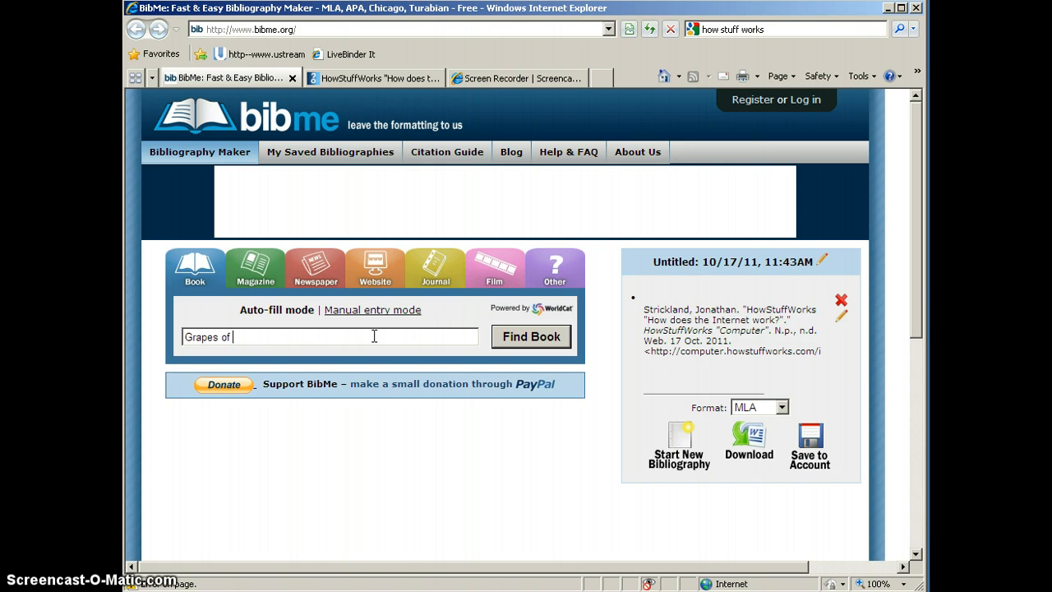
pyautogui.write('Wrath')
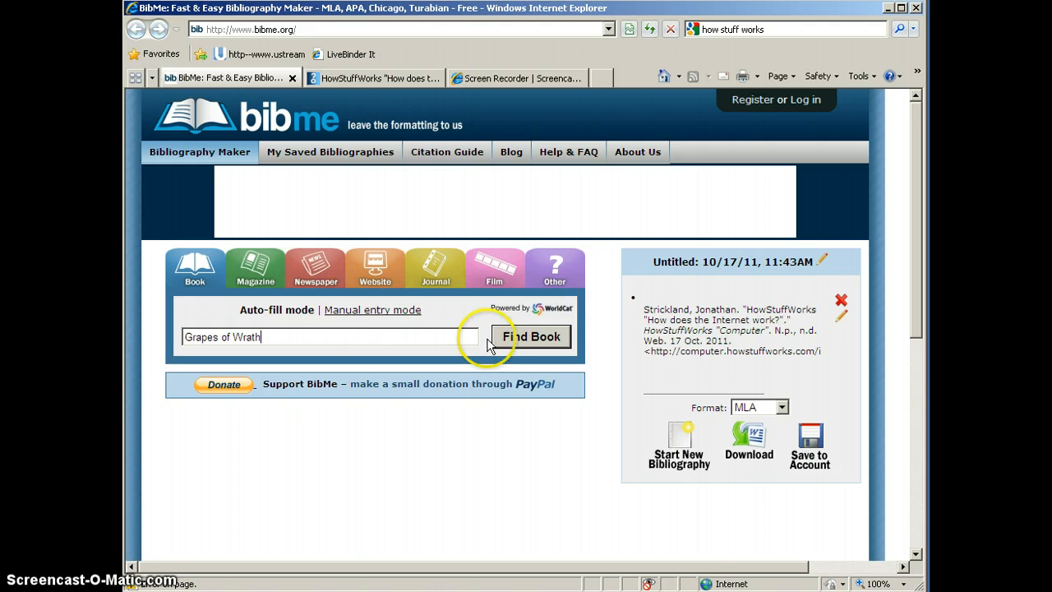
pyautogui.click(531, 335)
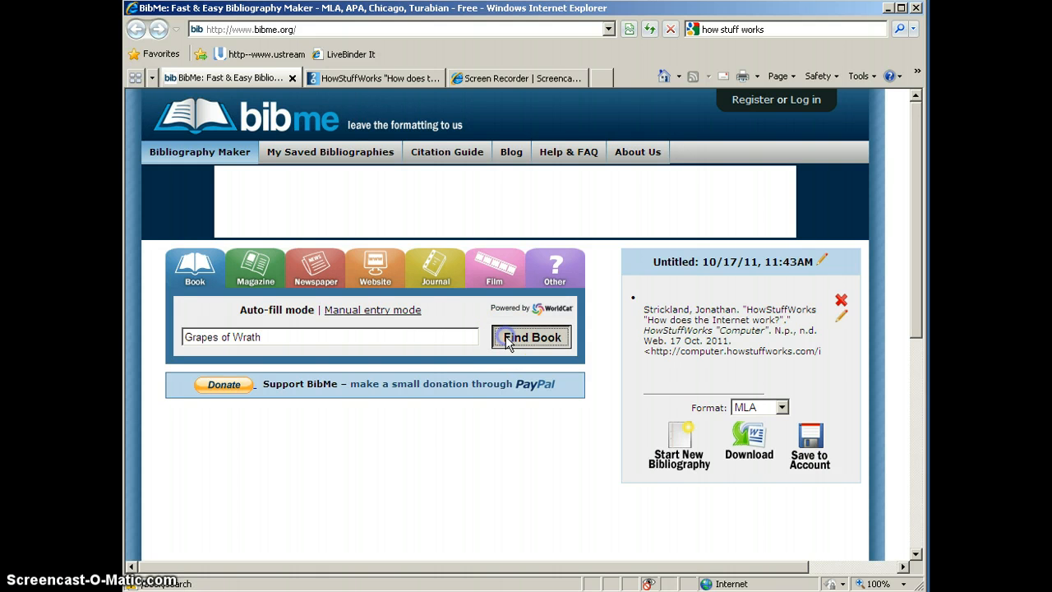
pyautogui.click(531, 335)
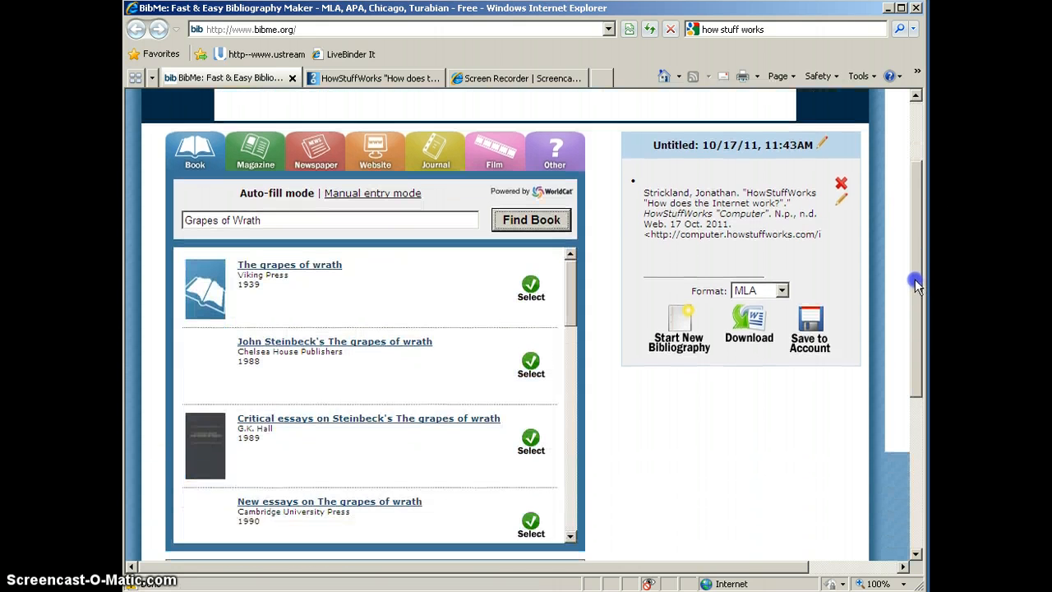
# Select the 1967 Penguin Books (Harmondsworth) edition of The Grapes of Wrath by John Steinbeck.
pyautogui.scroll(-3)
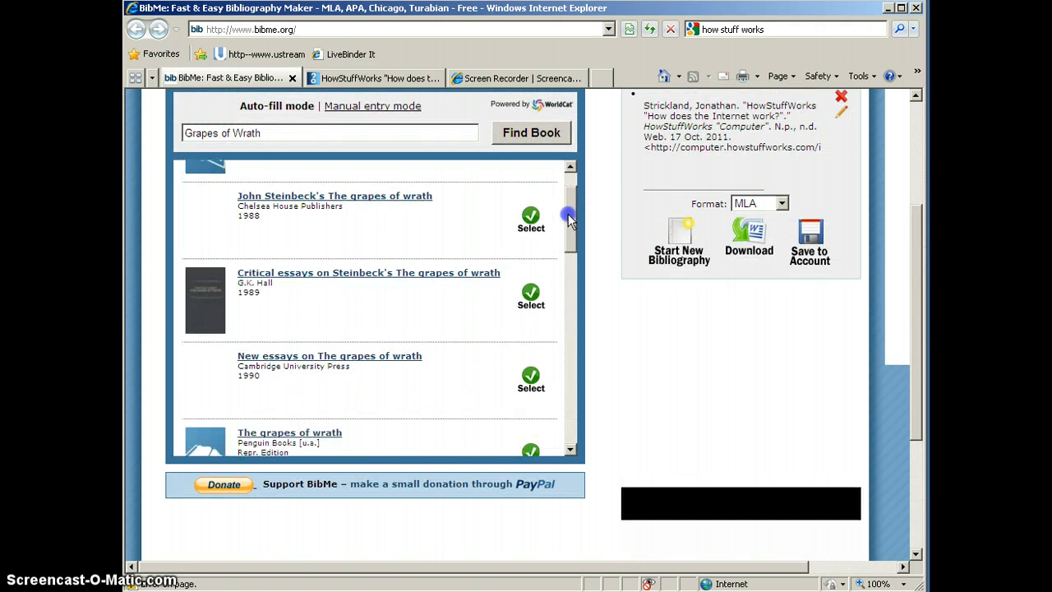
pyautogui.scroll(-3)
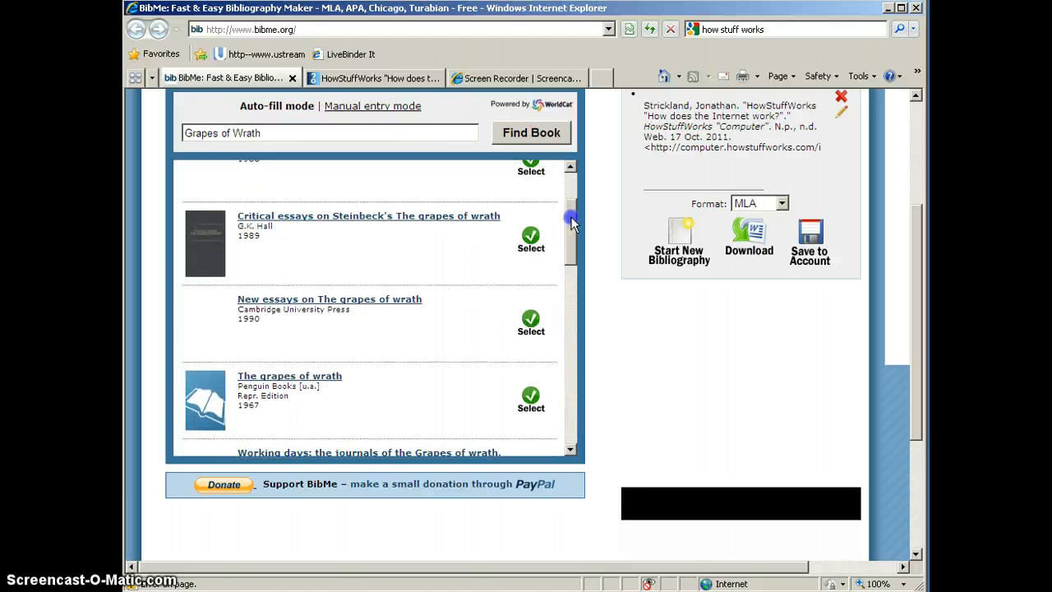
pyautogui.scroll(-3)
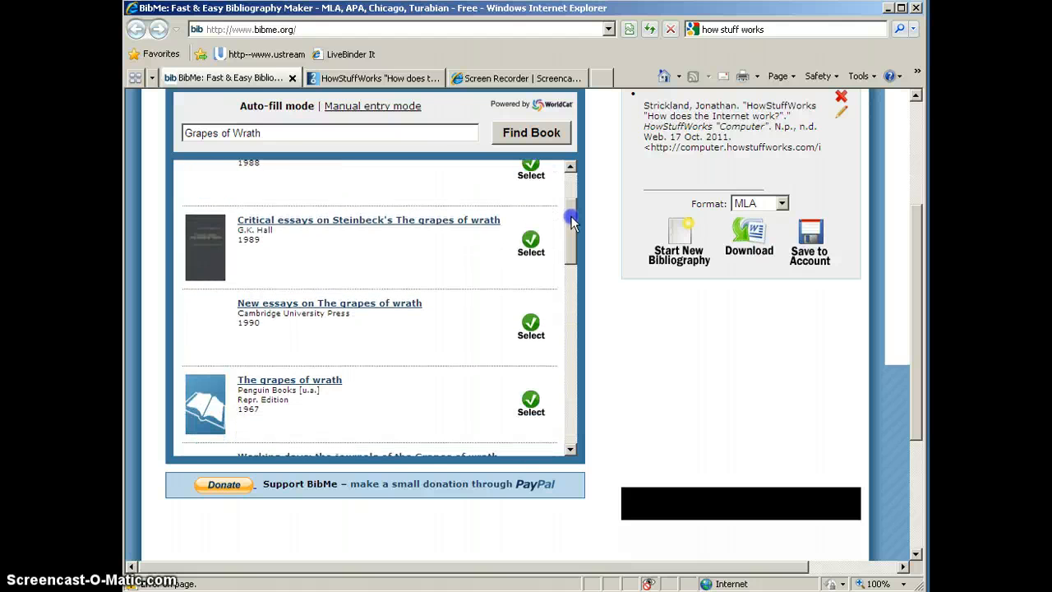
pyautogui.scroll(-3)
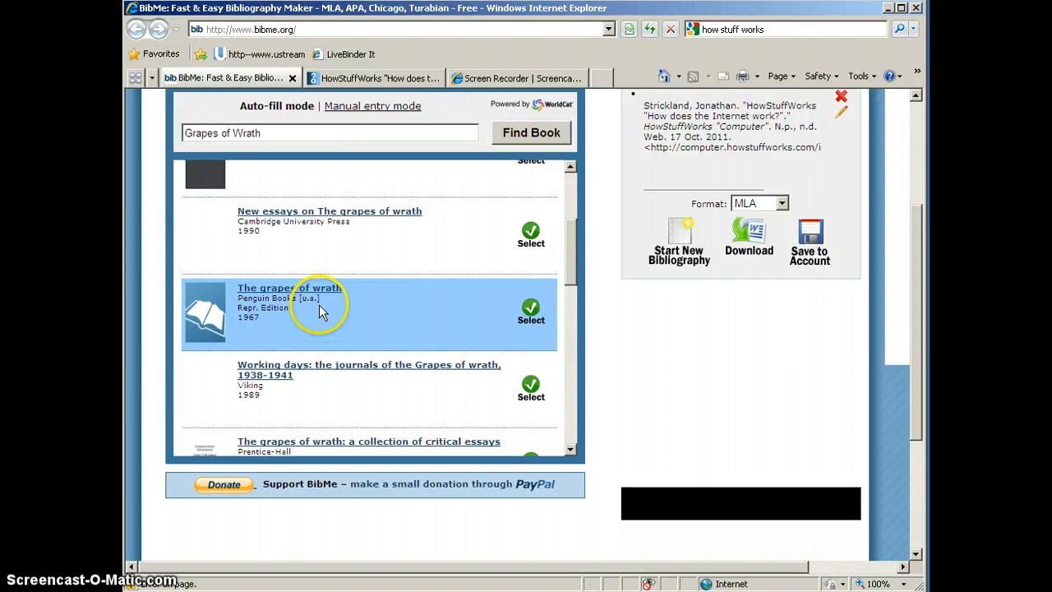
pyautogui.click(531, 314)
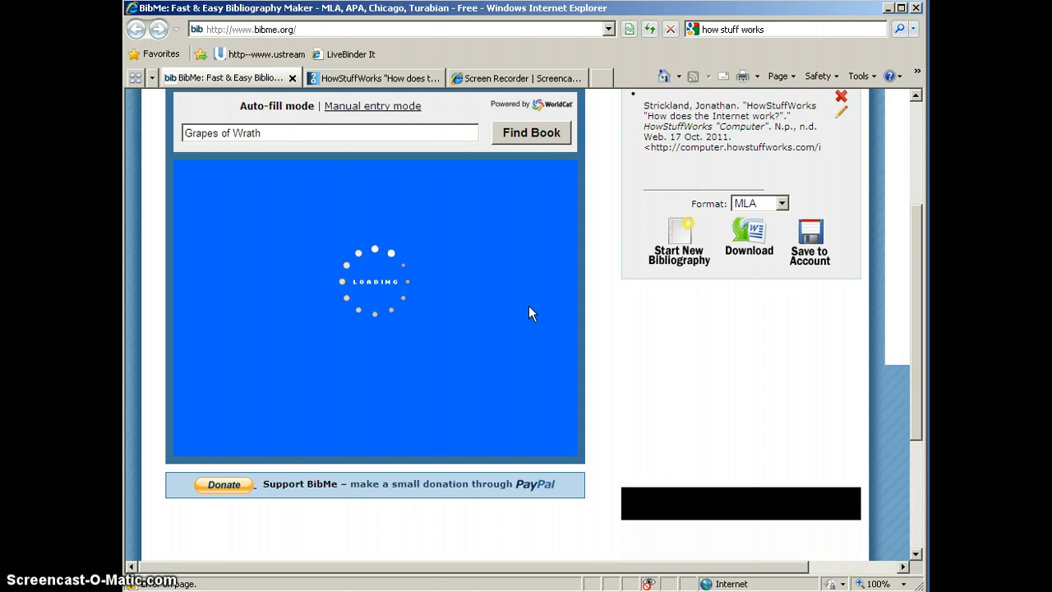
pyautogui.click(531, 132)
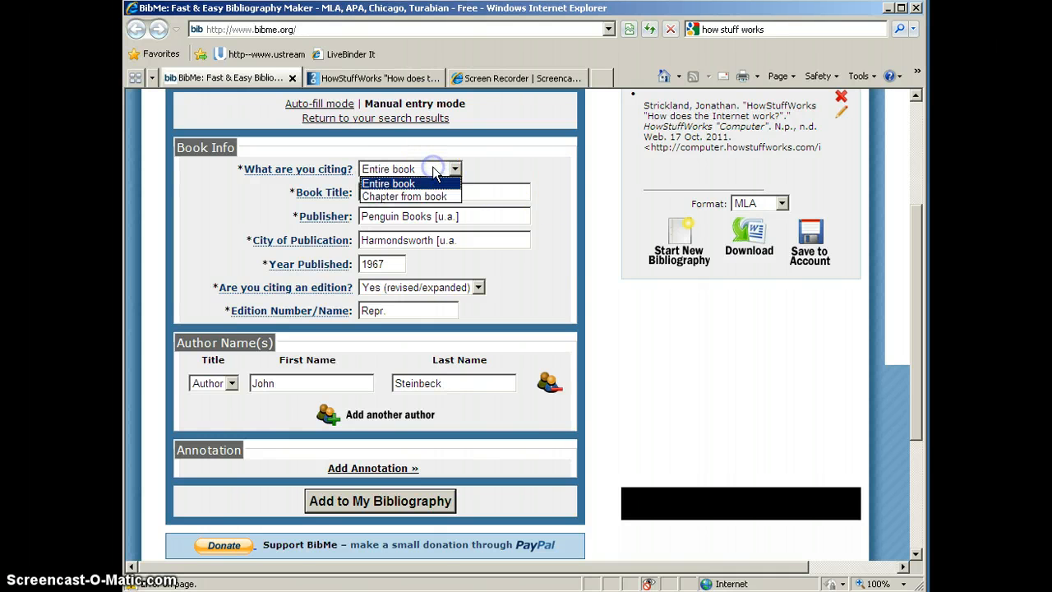
# Keep the whole book as the source and add Steinbeck's The Grapes of Wrath to the bibliography.
pyautogui.click(402, 197)
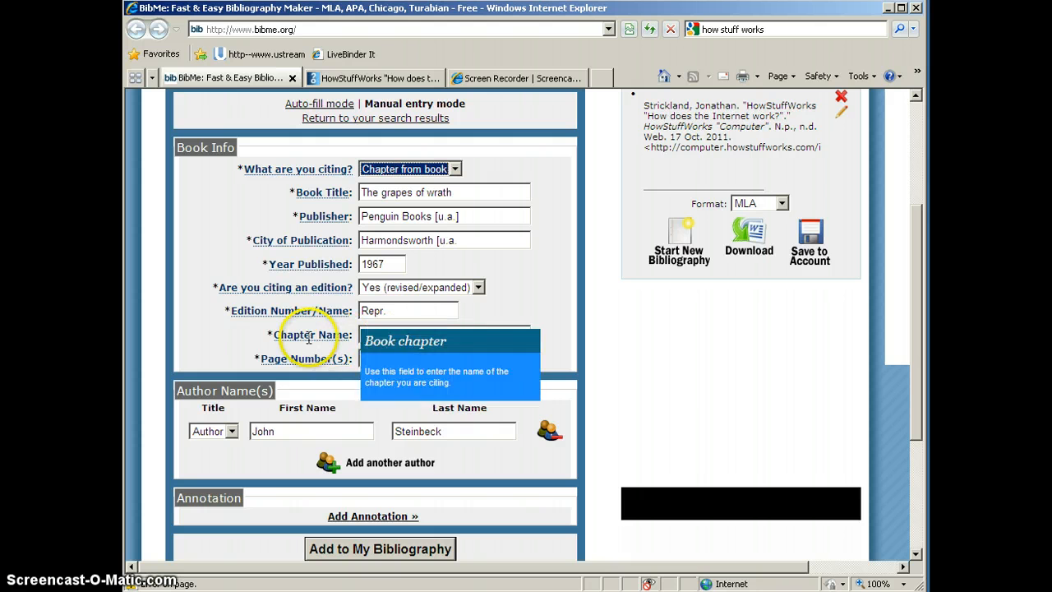
pyautogui.moveTo(513, 296)
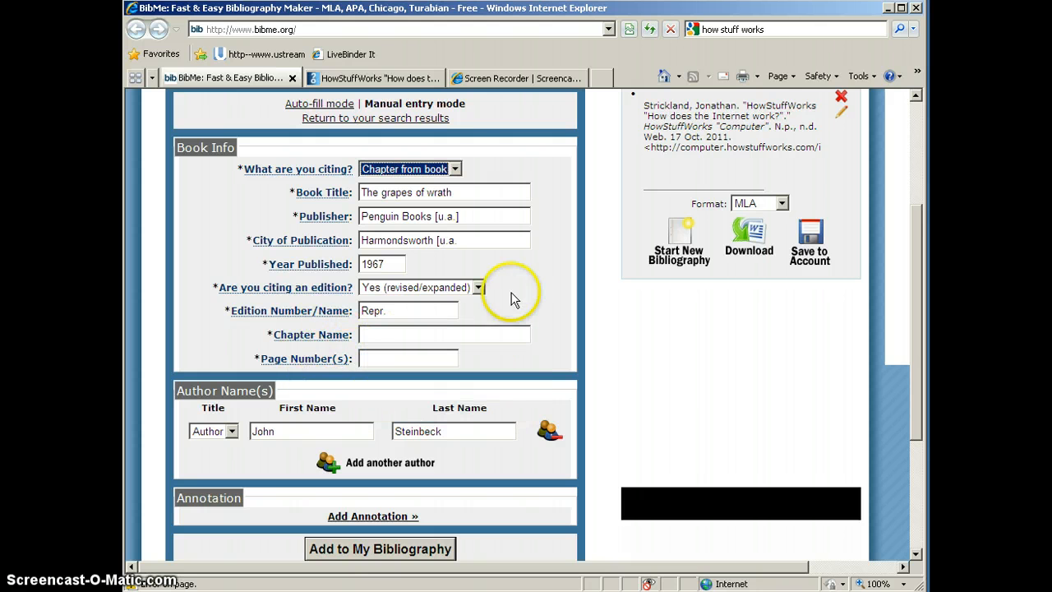
pyautogui.click(404, 167)
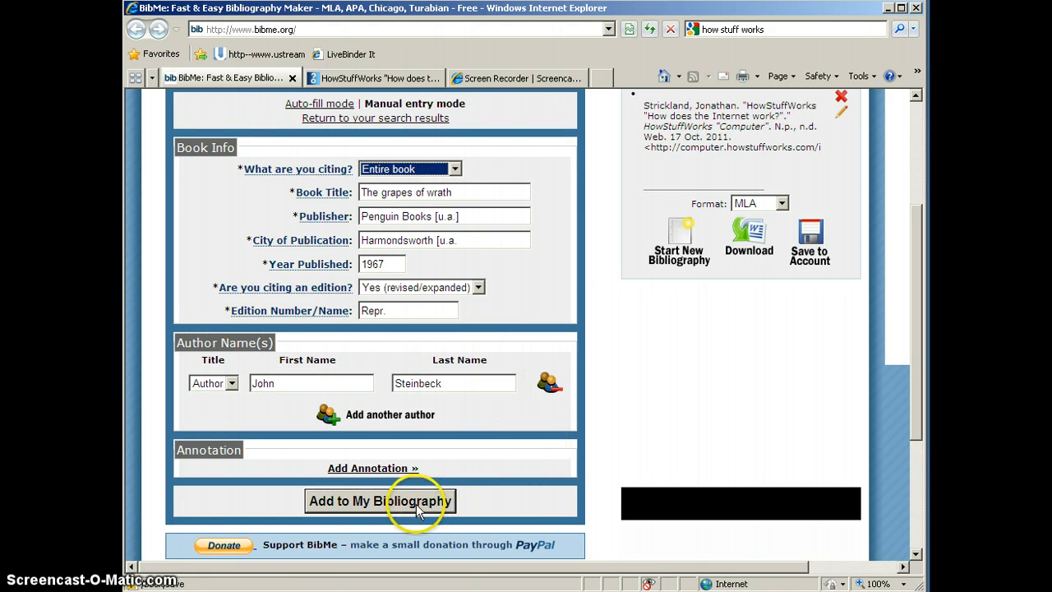
pyautogui.click(380, 500)
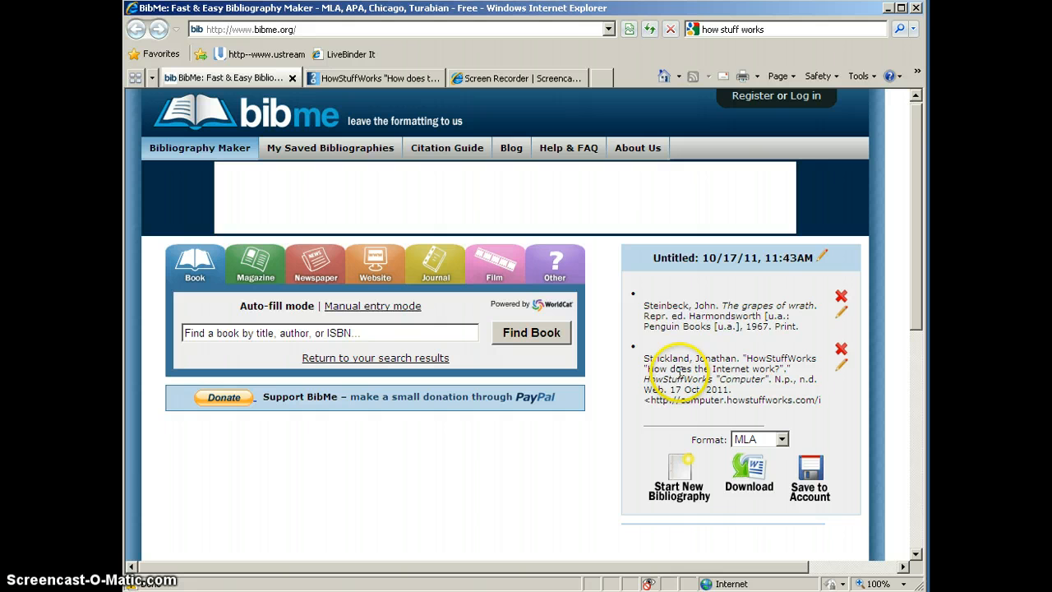
pyautogui.moveTo(524, 468)
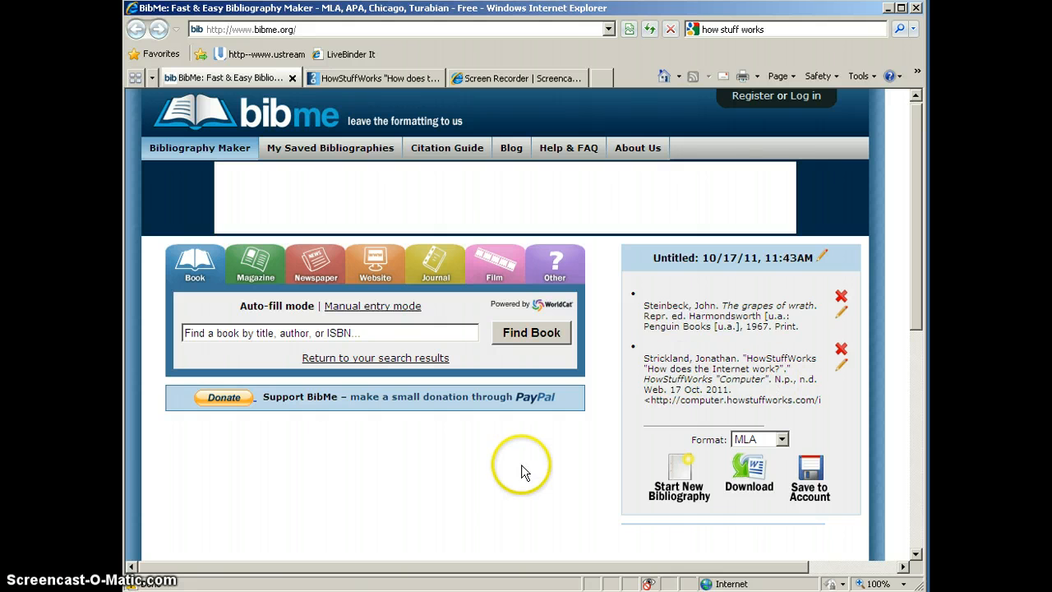
# Move to citing a film, with the film search ready.
pyautogui.scroll(-3)
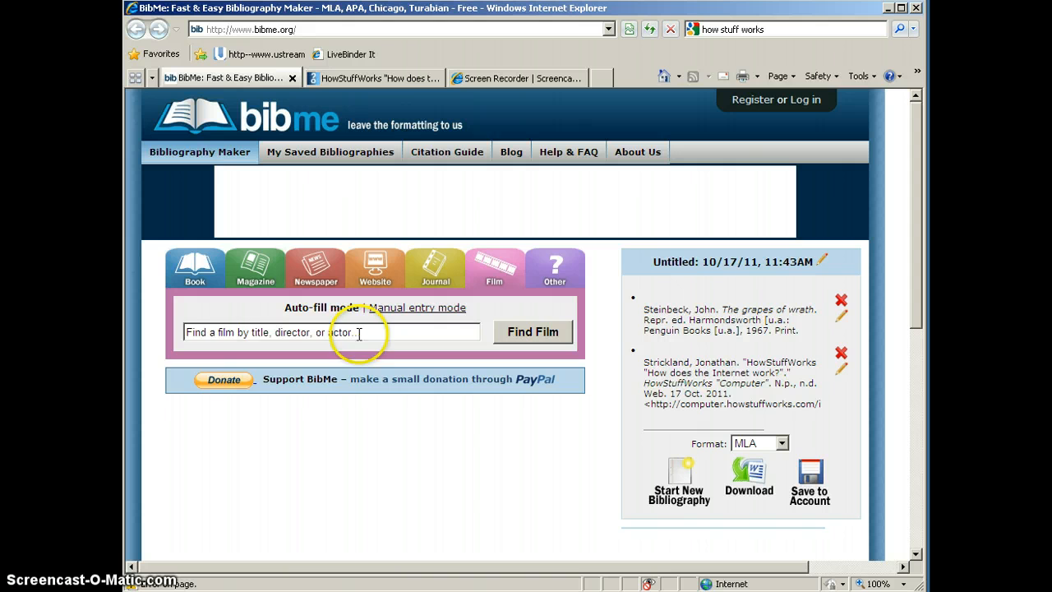
# Search films for '12 Angry Men', returning the 50th Anniversary Edition and Sidney Lumet's Twelve Angry Men.
pyautogui.write('12')
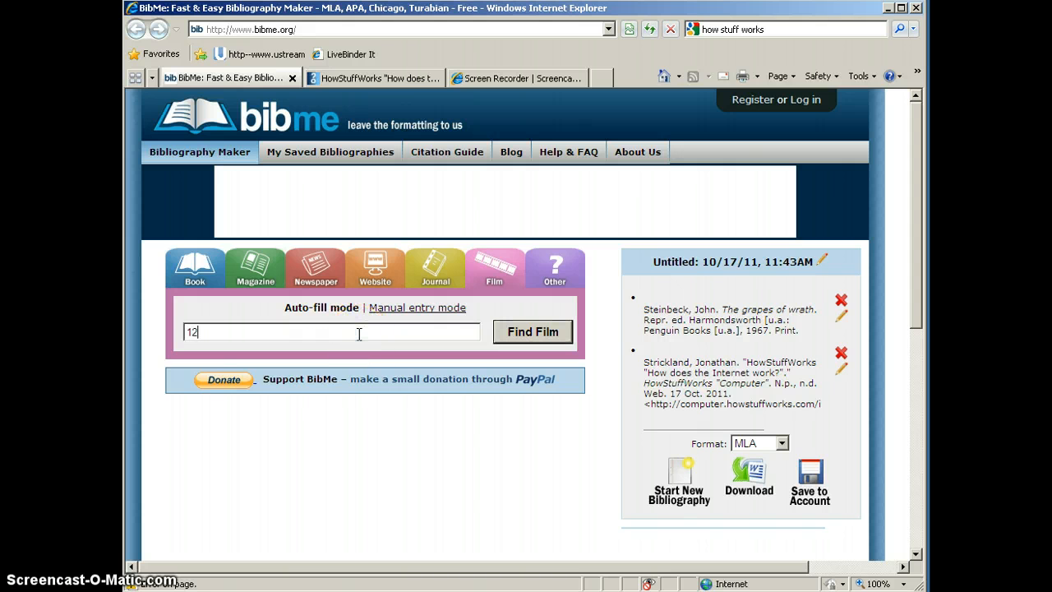
pyautogui.write('Angry')
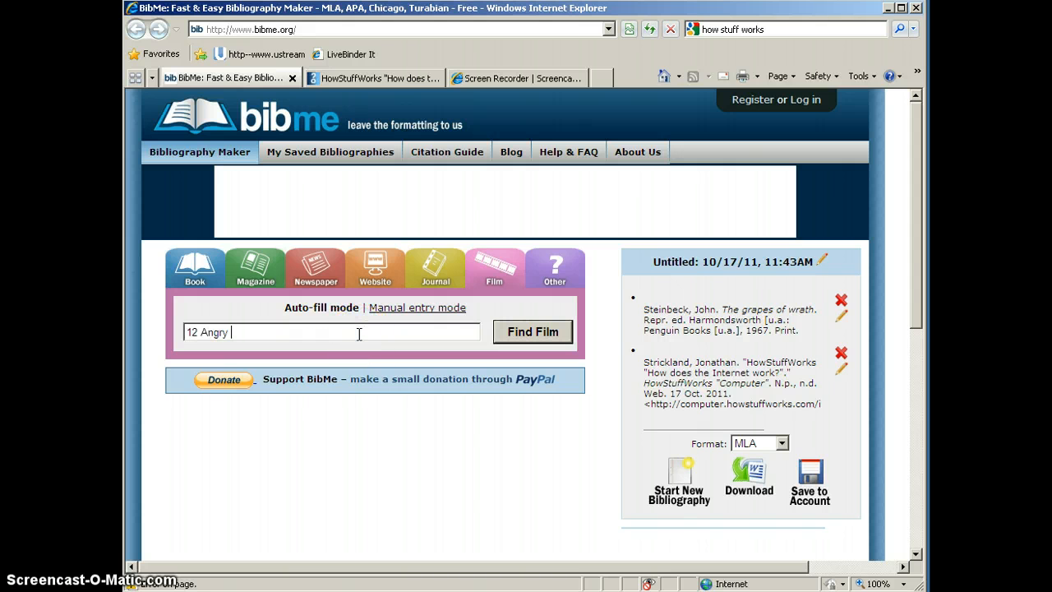
pyautogui.write('Men')
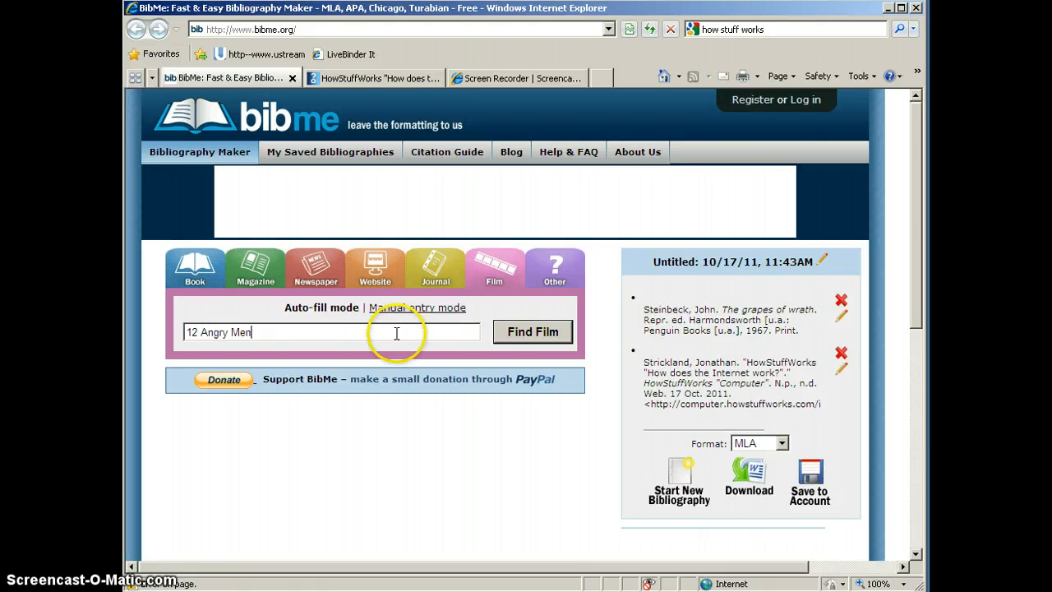
pyautogui.click(533, 333)
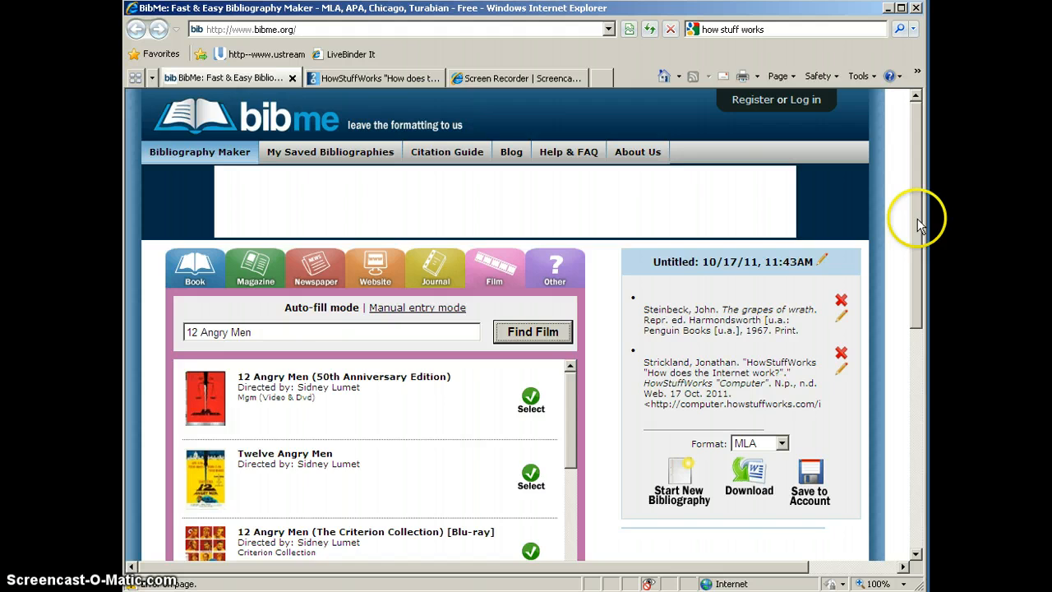
# Select the 2001 Mgm (Video & Dvd) release of 12 Angry Men, directed by Sidney Lumet.
pyautogui.scroll(-3)
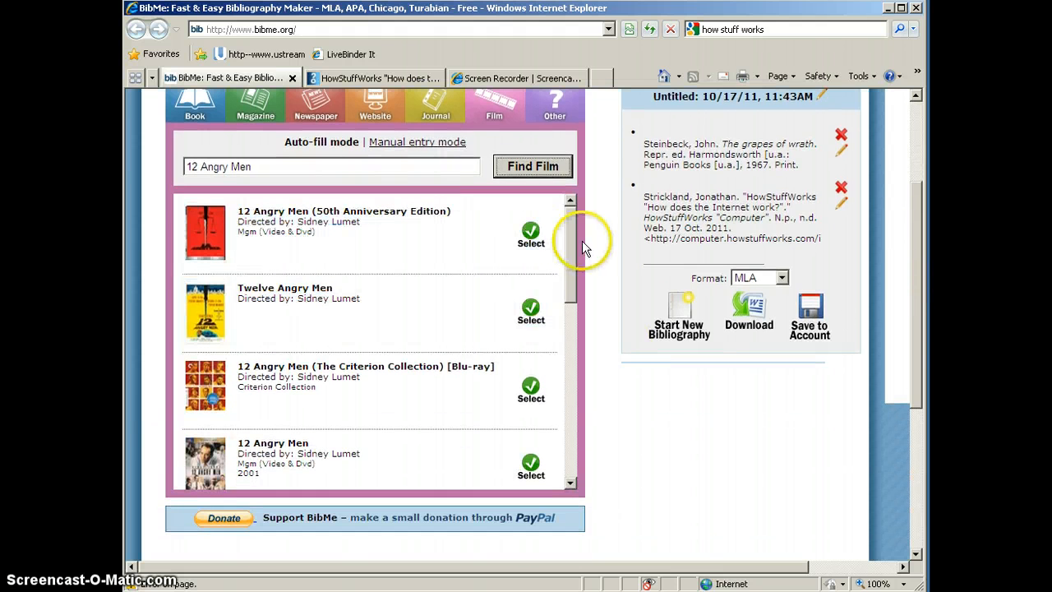
pyautogui.moveTo(572, 294)
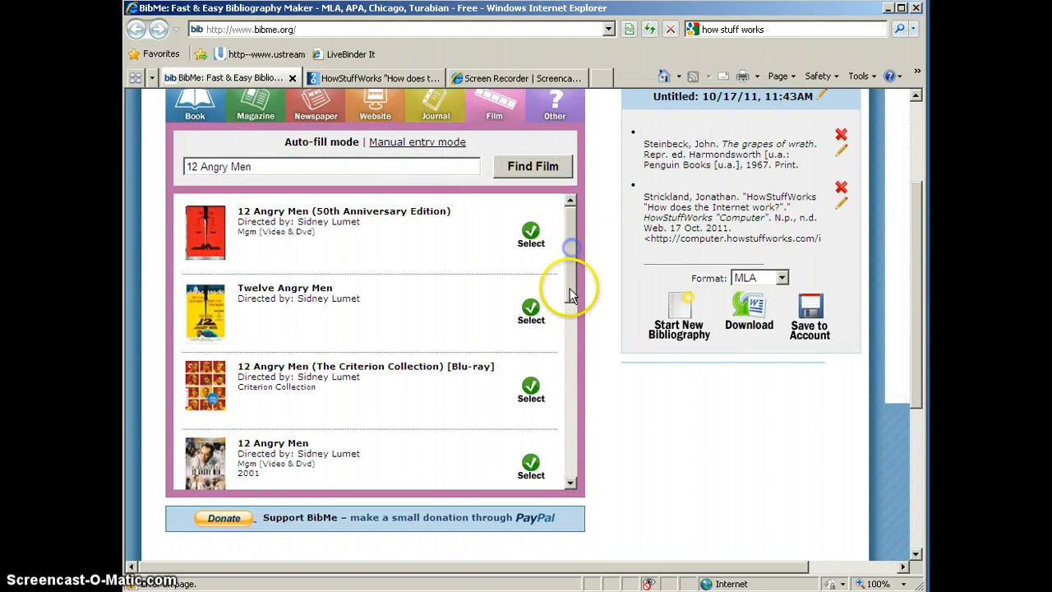
pyautogui.scroll(-3)
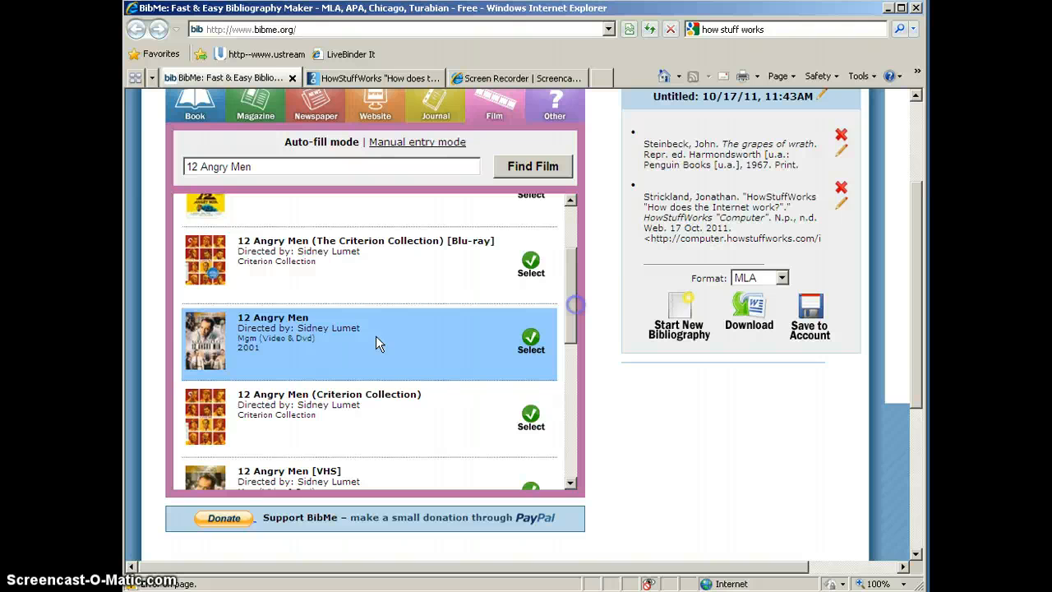
pyautogui.click(531, 340)
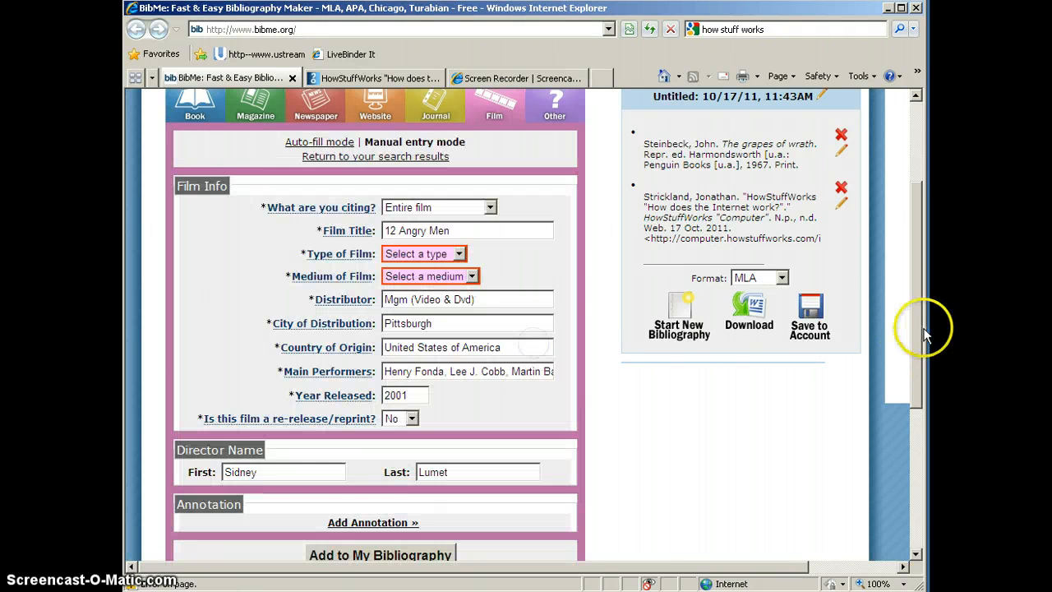
# Cite the entire film as a motion picture on DVD and add 12 Angry Men to the bibliography.
pyautogui.scroll(-3)
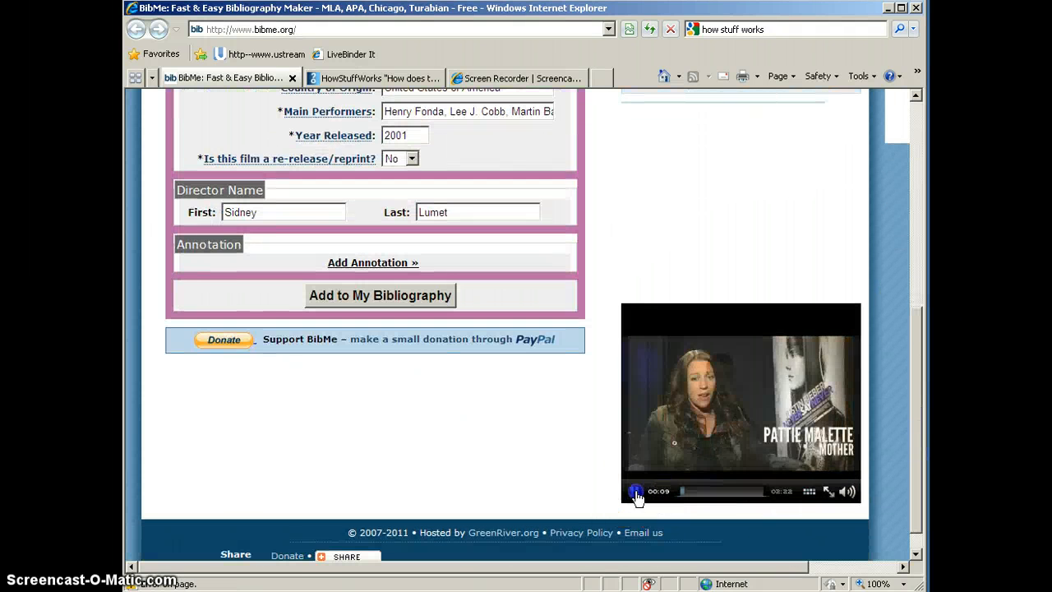
pyautogui.scroll(3)
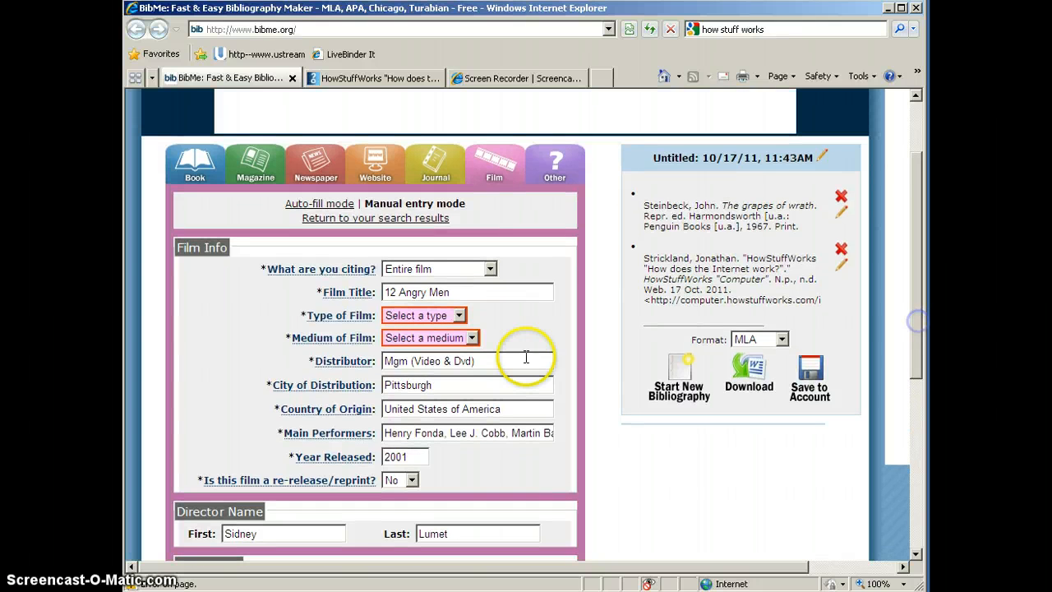
pyautogui.moveTo(576, 329)
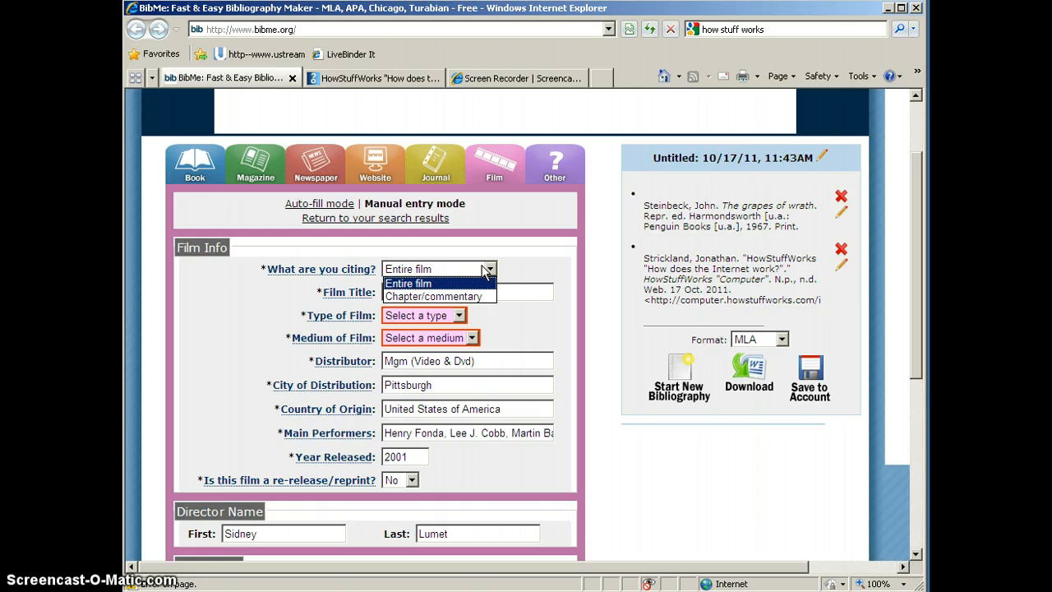
pyautogui.click(407, 283)
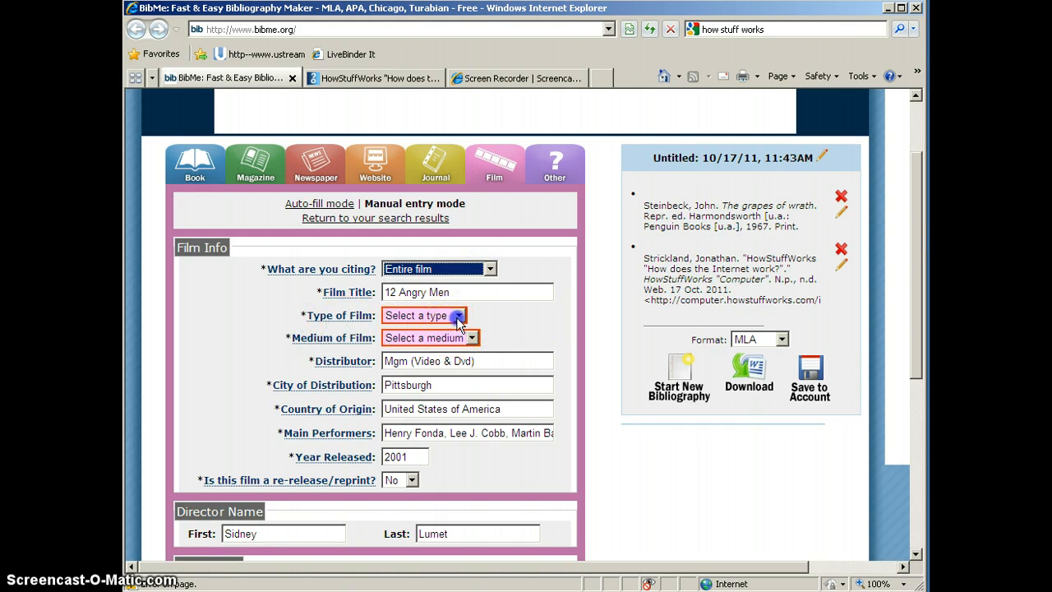
pyautogui.click(424, 315)
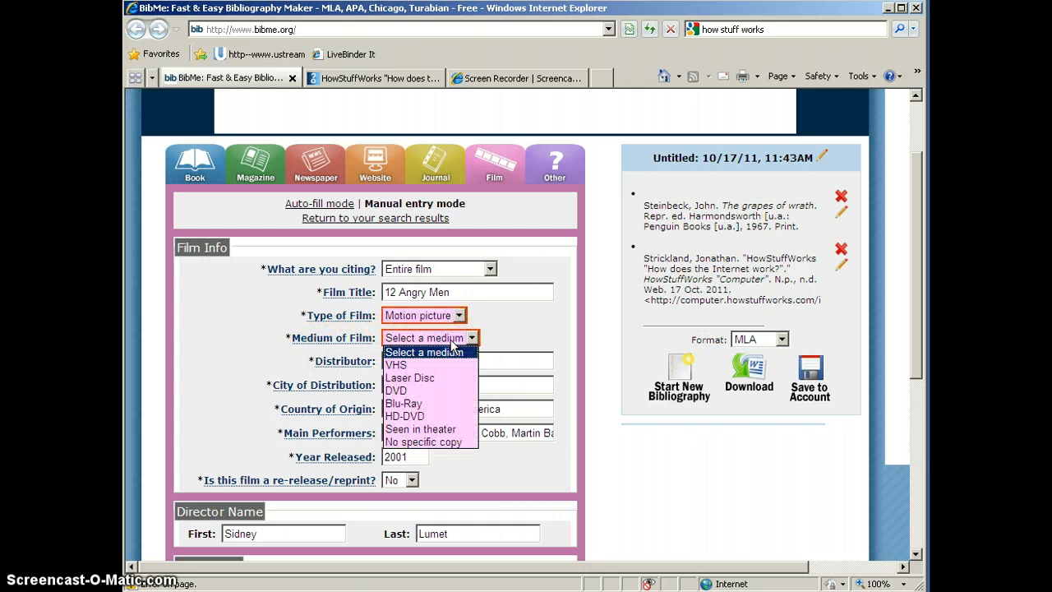
pyautogui.click(394, 392)
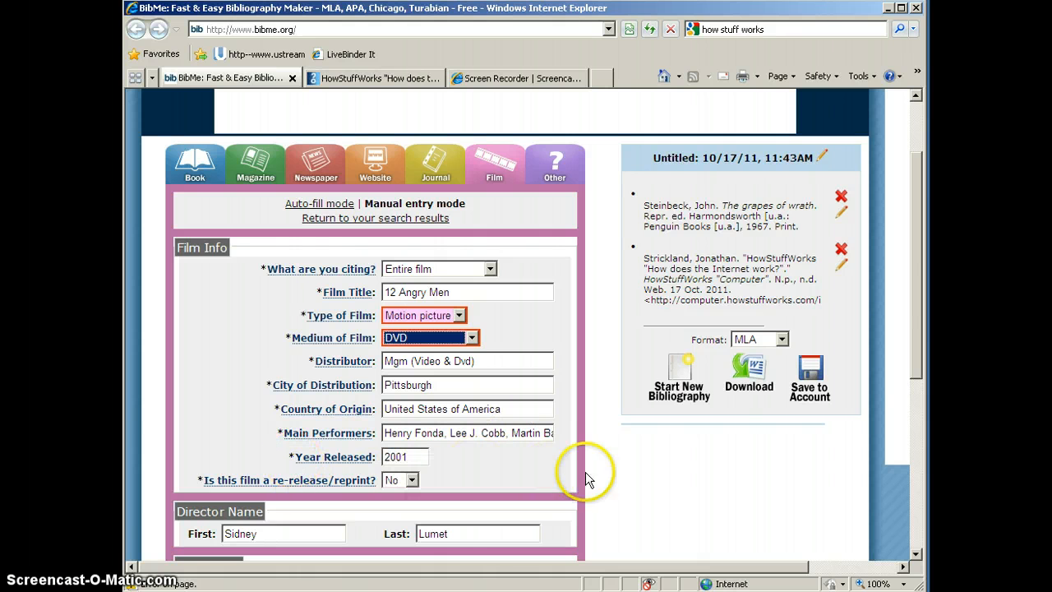
pyautogui.scroll(-3)
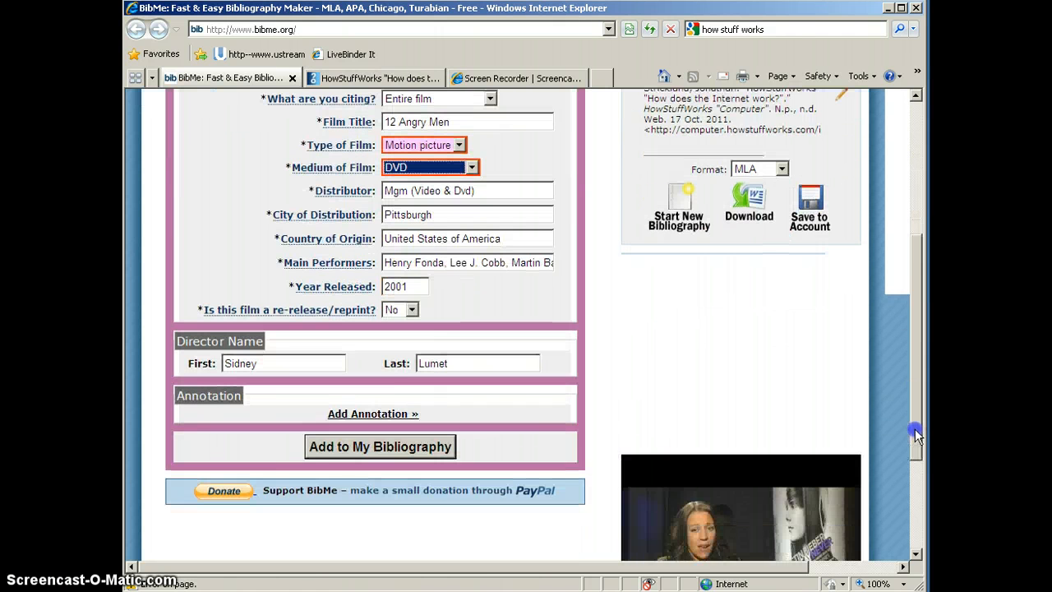
pyautogui.click(380, 447)
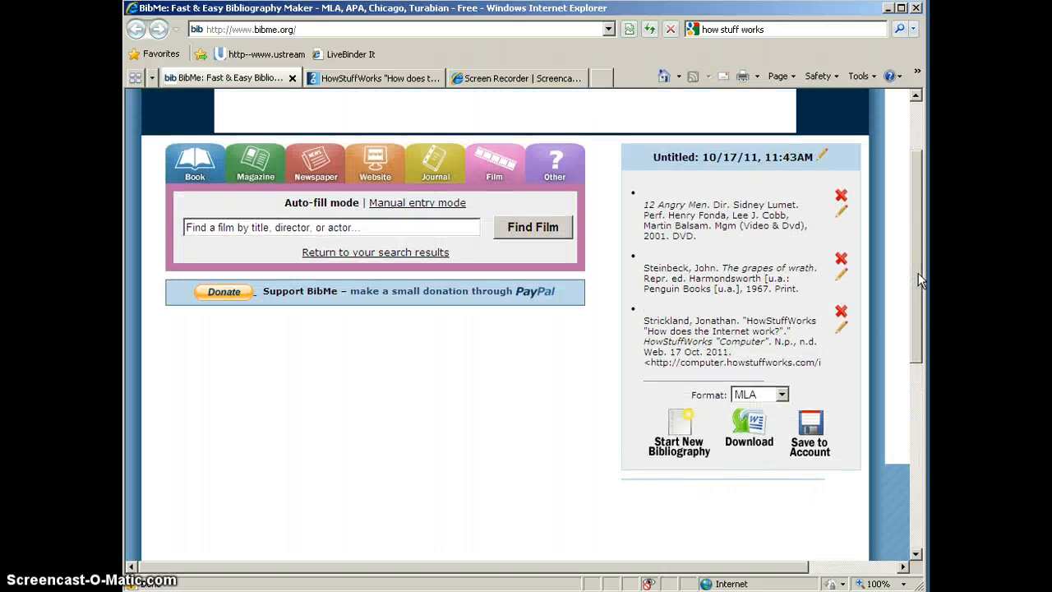
# Copy the 12 Angry Men citation text from the MLA bibliography to the clipboard.
pyautogui.scroll(-3)
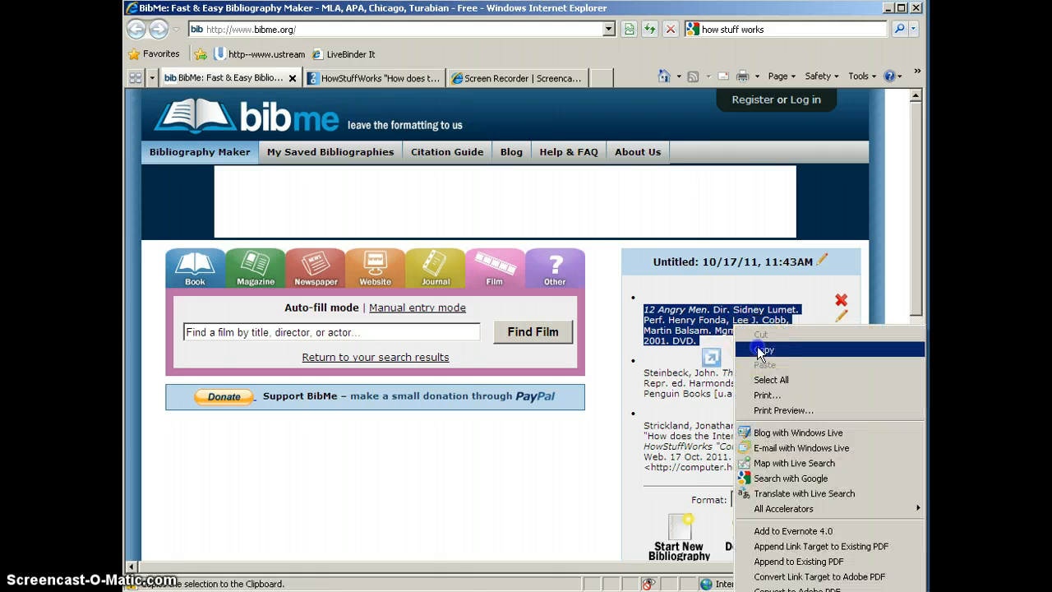
pyautogui.click(766, 348)
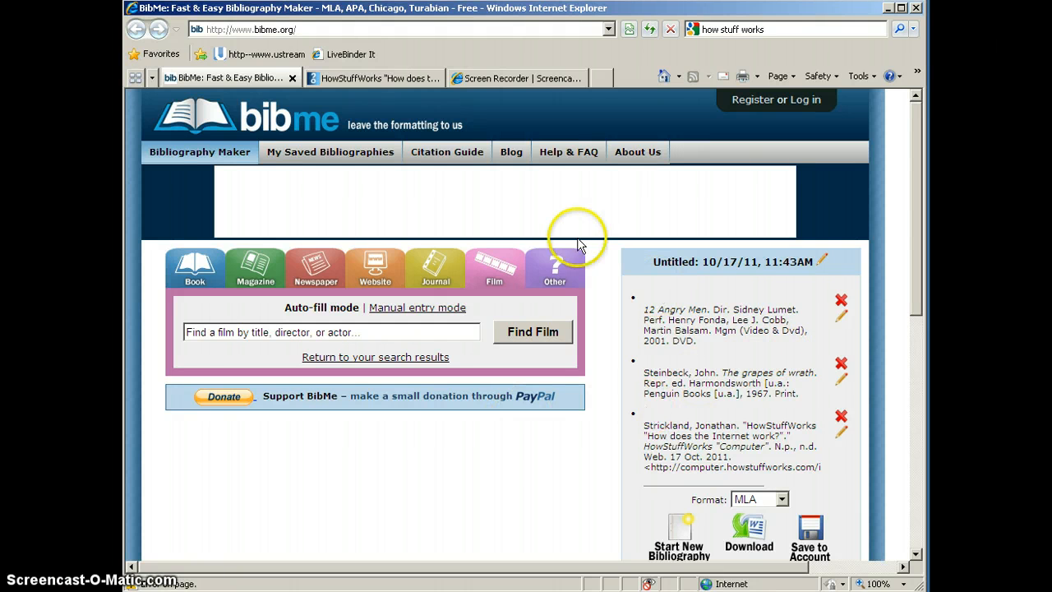
# View the Other source item types offered, such as interview, lecture, radio/TV and photograph.
pyautogui.click(556, 266)
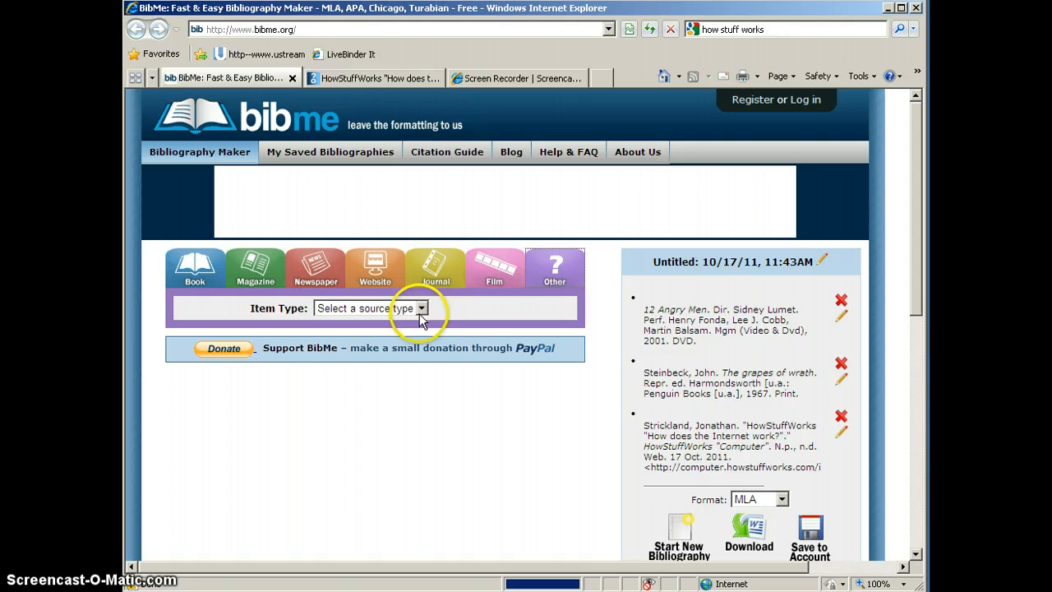
pyautogui.click(421, 309)
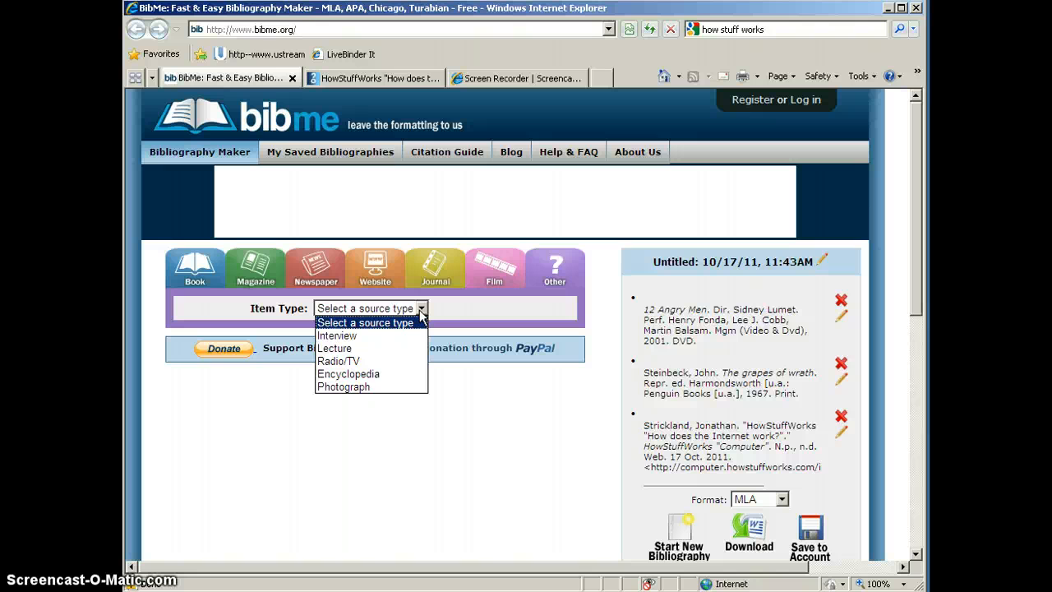
pyautogui.click(523, 411)
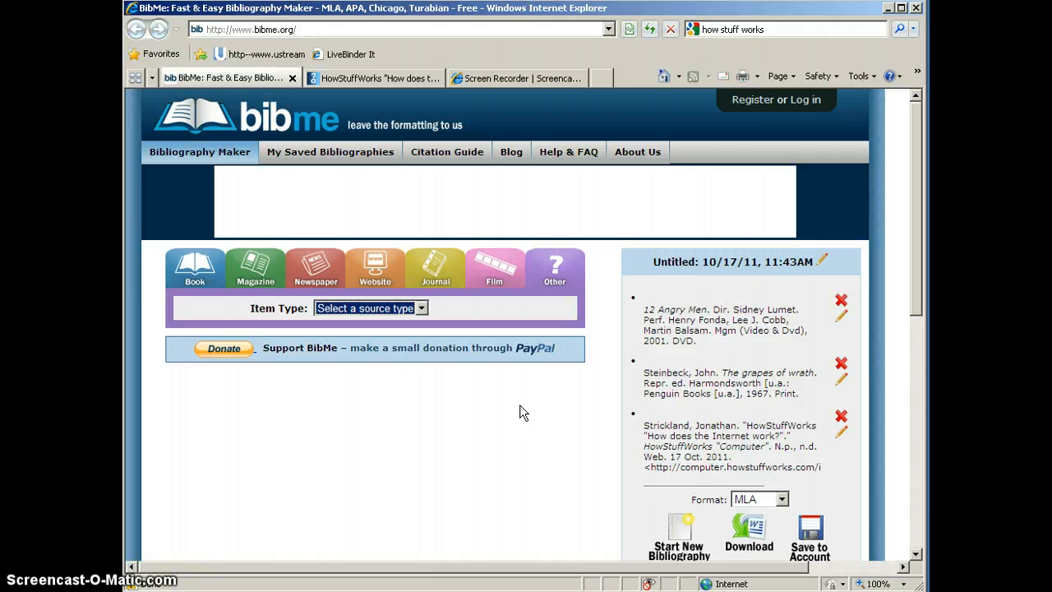
pyautogui.moveTo(518, 411)
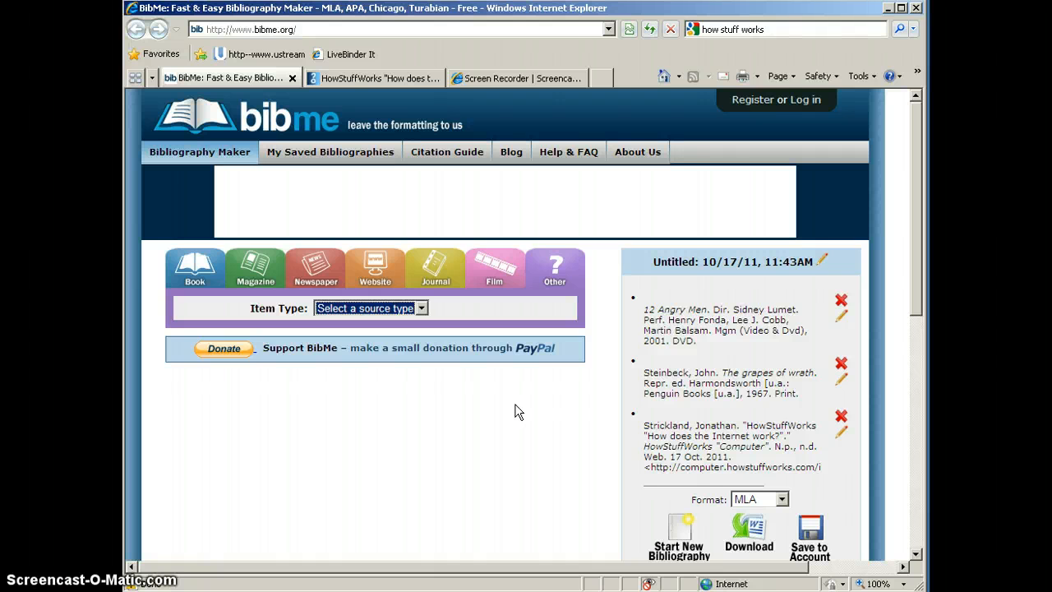